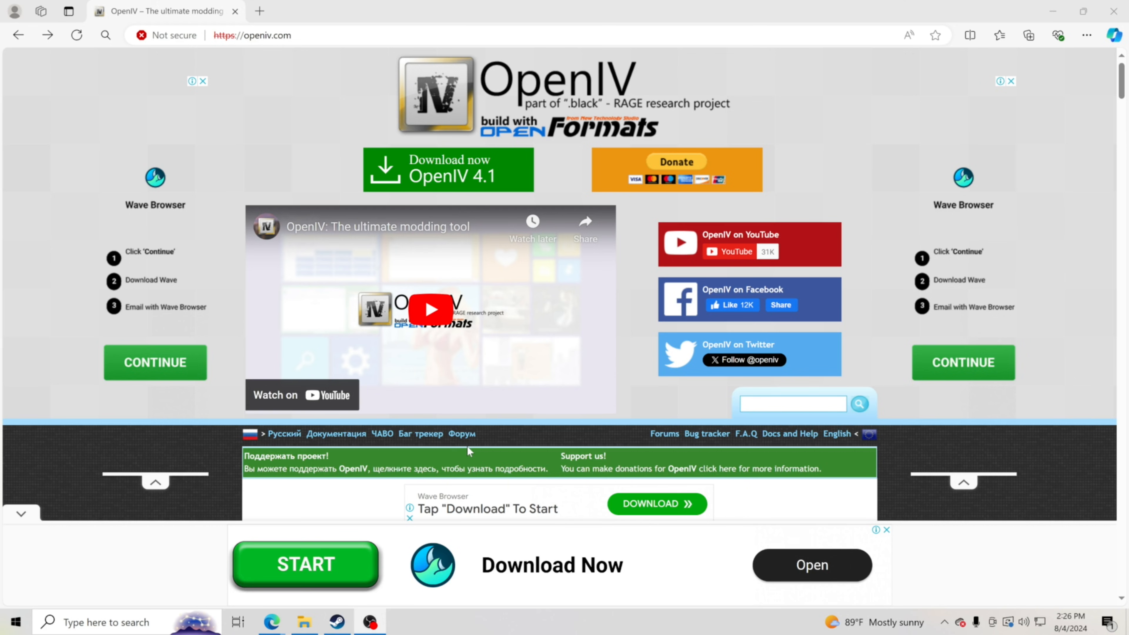
{"action": "mouse_move", "coordinate": [460, 180]}
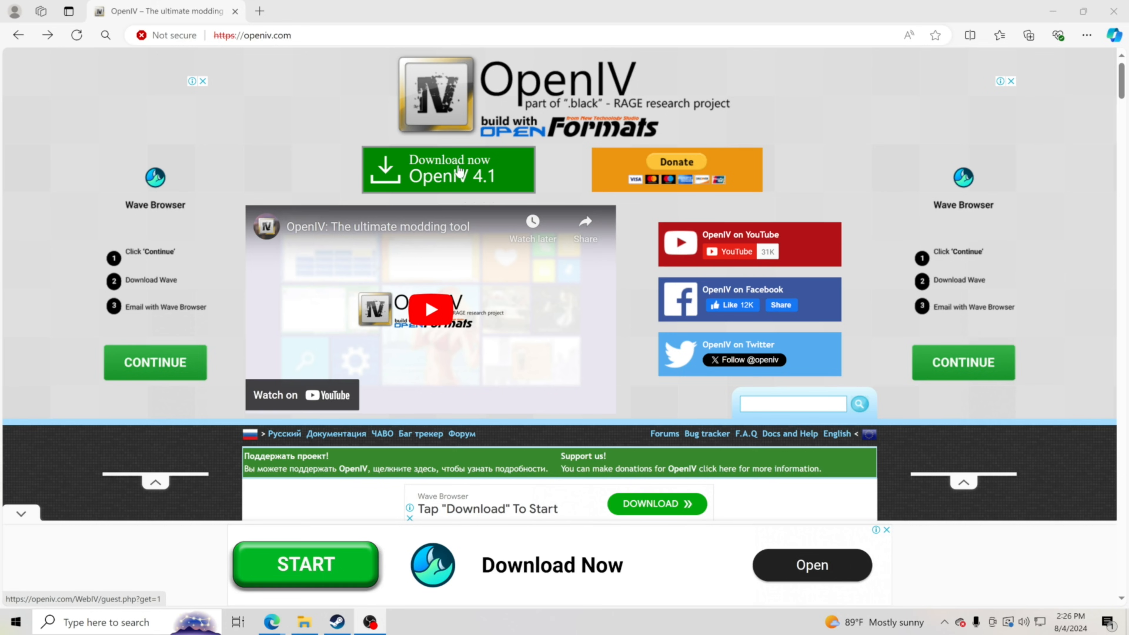
Step: Download the OpenIV 4.1 installer (ovisetup.exe) from openiv.com
{"action": "left_click", "coordinate": [1028, 35]}
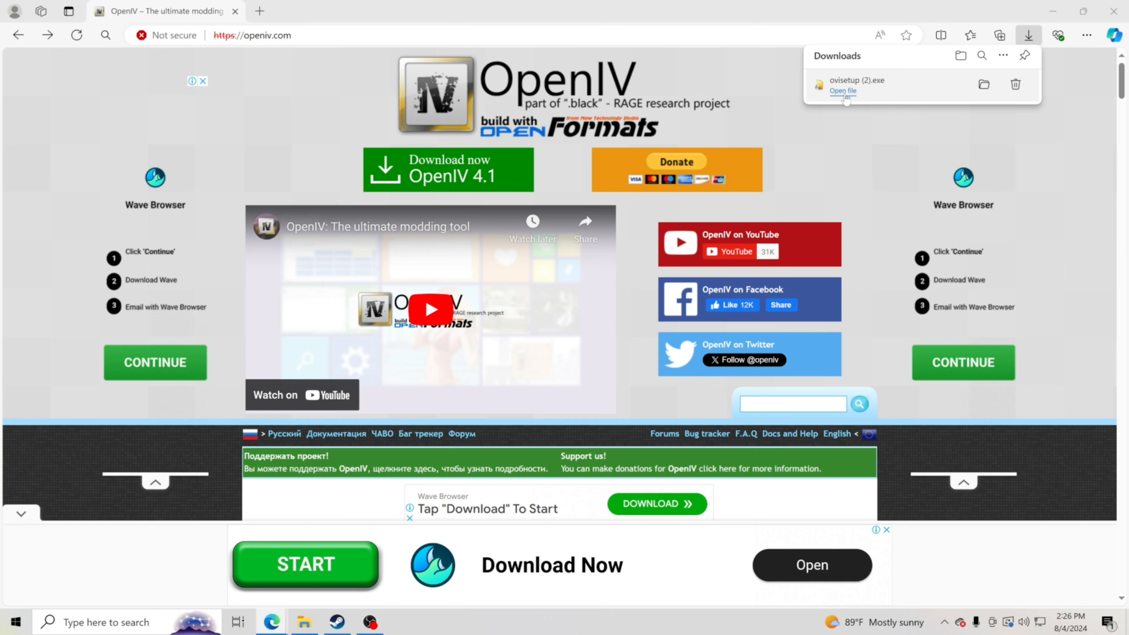
Step: Run the downloaded ovisetup.exe and continue with English as the installer language
{"action": "left_click", "coordinate": [840, 92]}
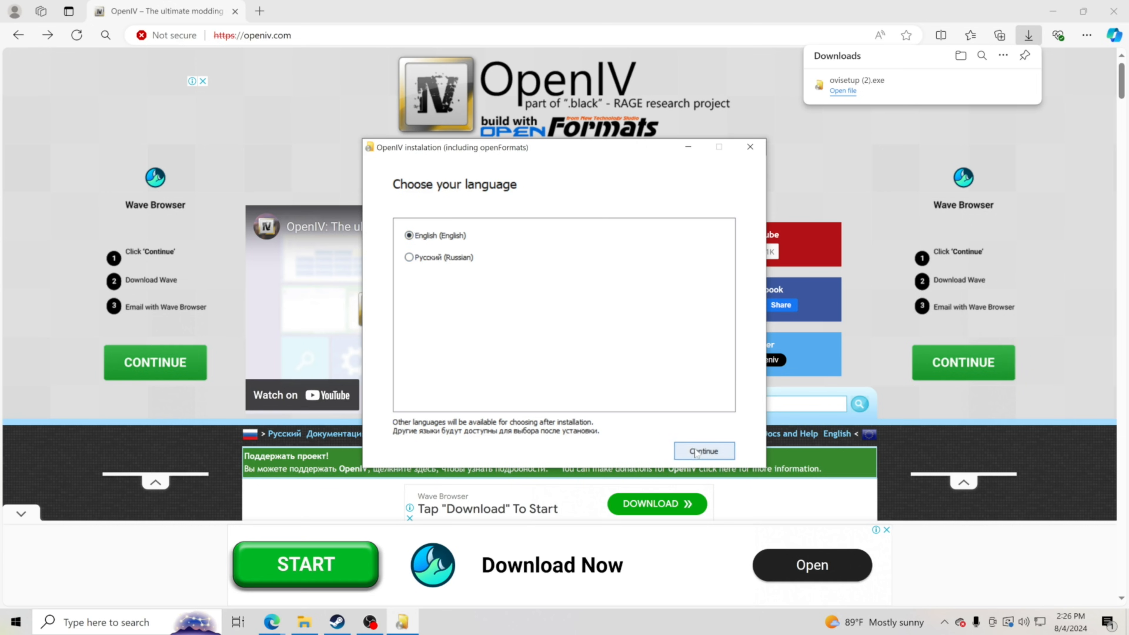
{"action": "left_click", "coordinate": [703, 451]}
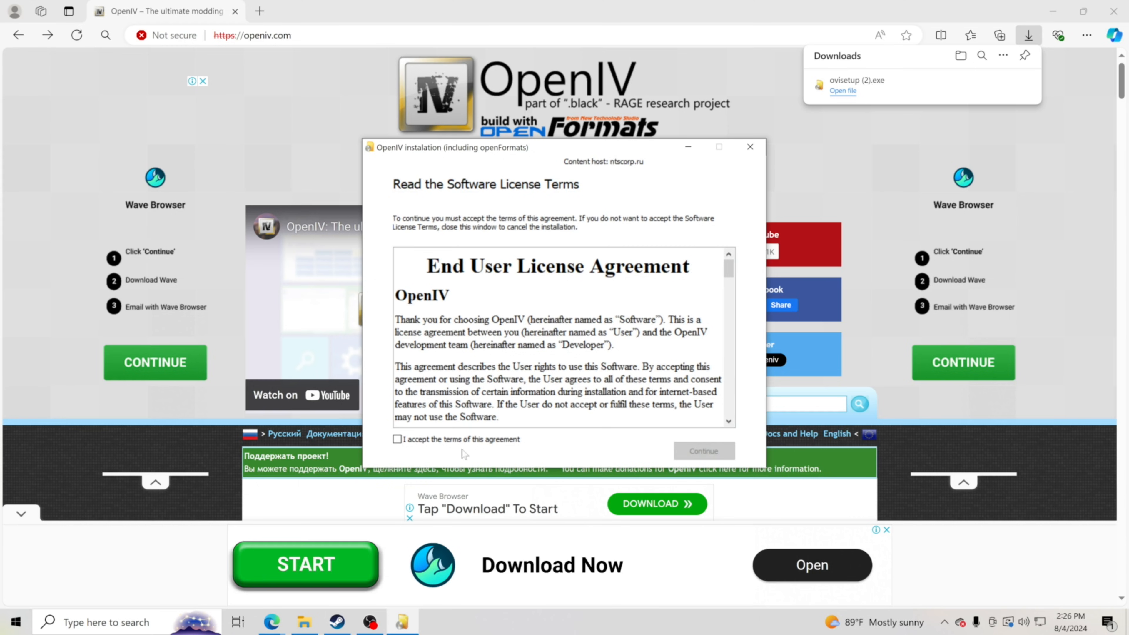
Step: Accept the license agreement terms and continue to the installation choices
{"action": "scroll", "scroll_direction": "down", "scroll_amount": 3}
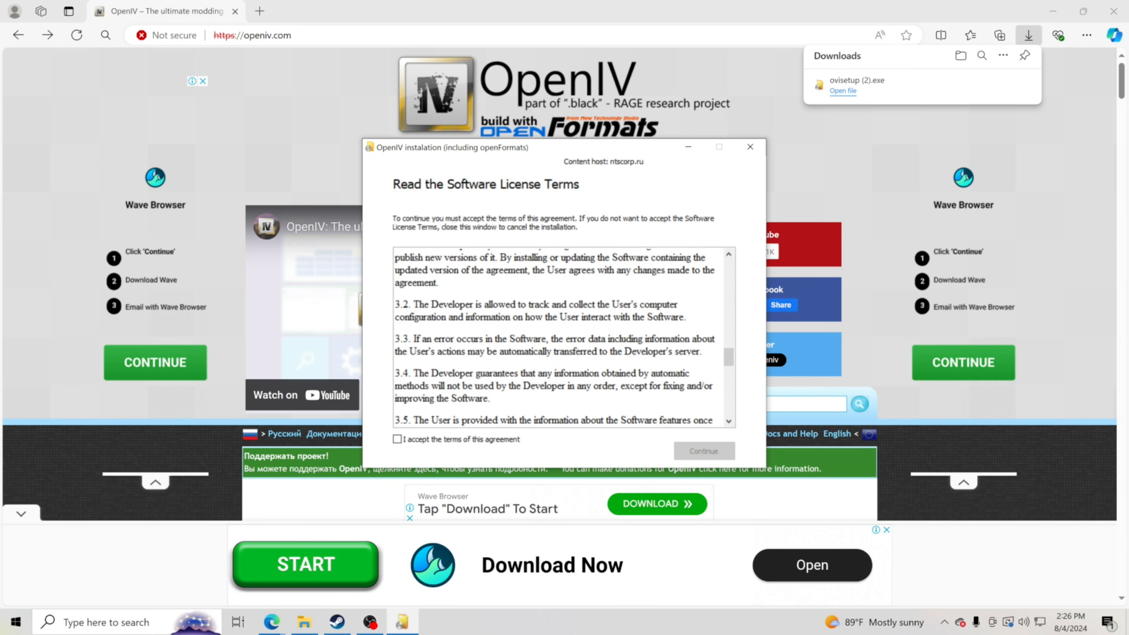
{"action": "left_click", "coordinate": [397, 440]}
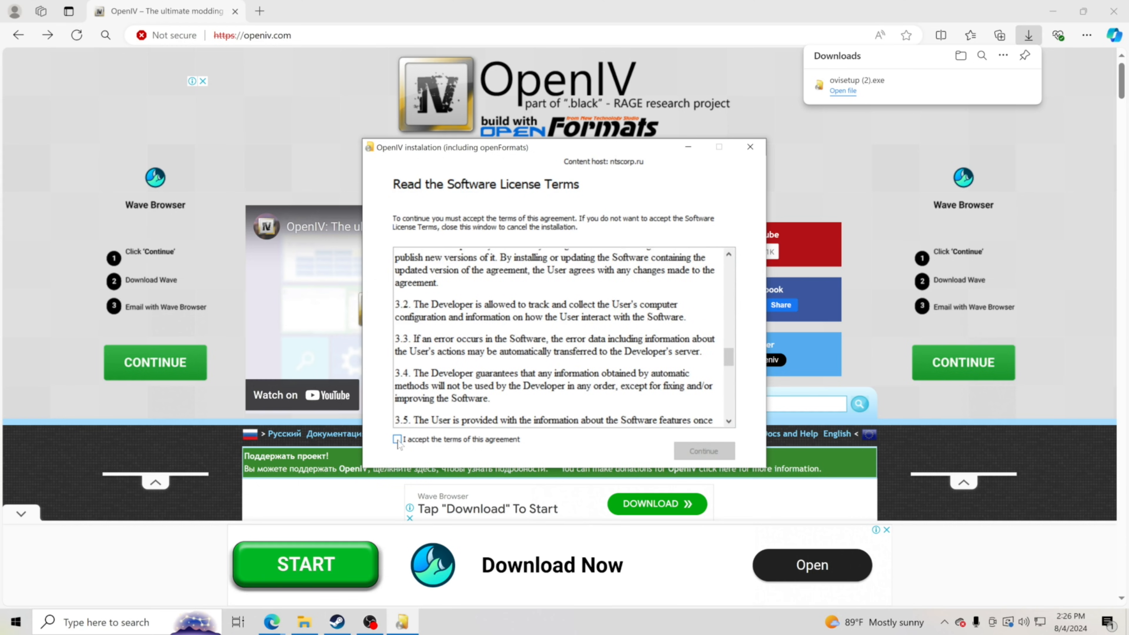
{"action": "left_click", "coordinate": [397, 439]}
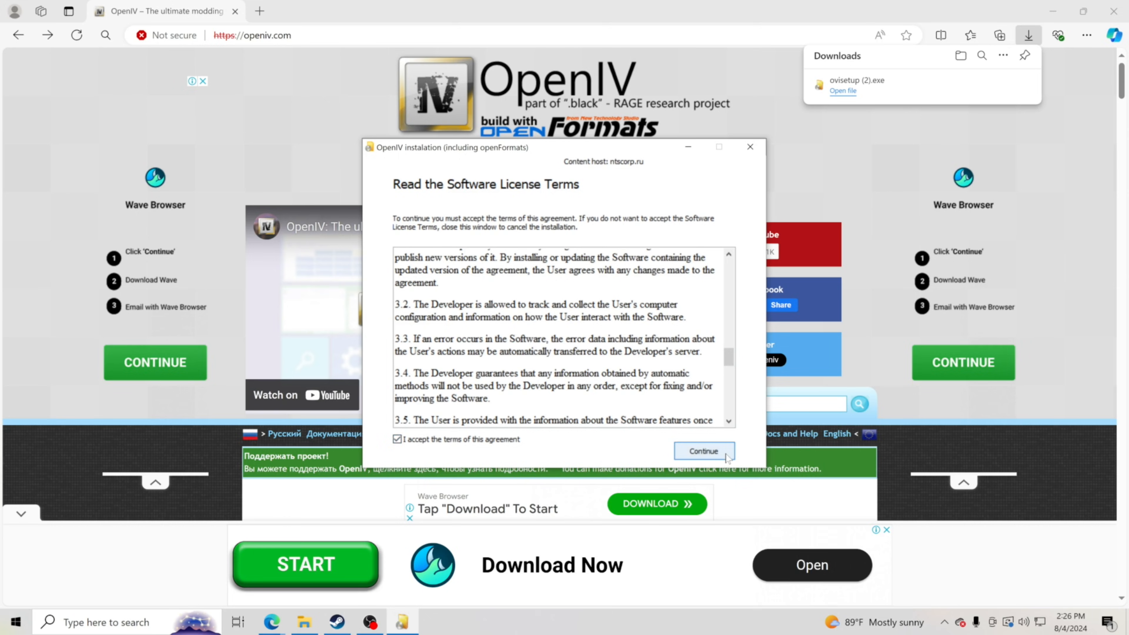
{"action": "left_click", "coordinate": [704, 451]}
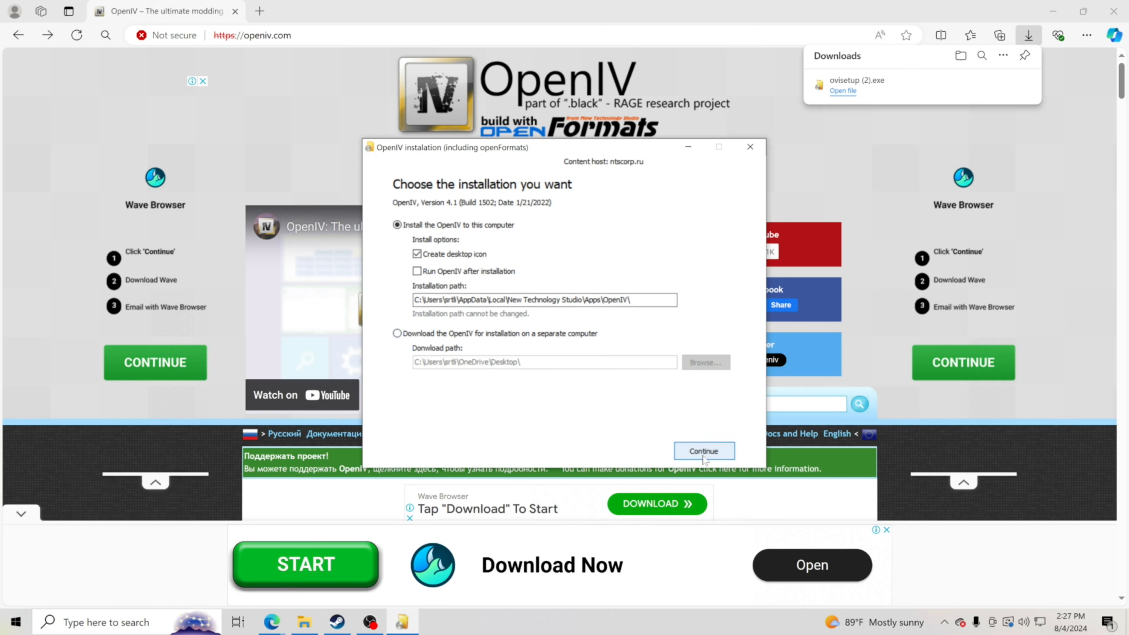
Step: Install OpenIV on this computer, confirming the 20.4 Mb download, and close the finished installer
{"action": "left_click", "coordinate": [703, 451]}
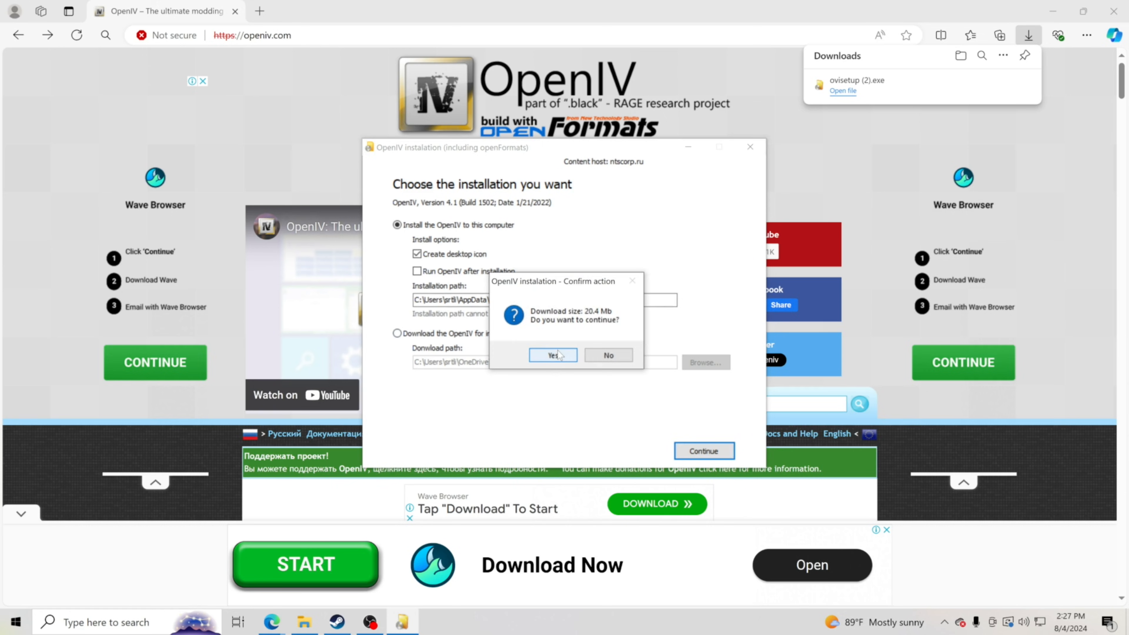
{"action": "left_click", "coordinate": [552, 355]}
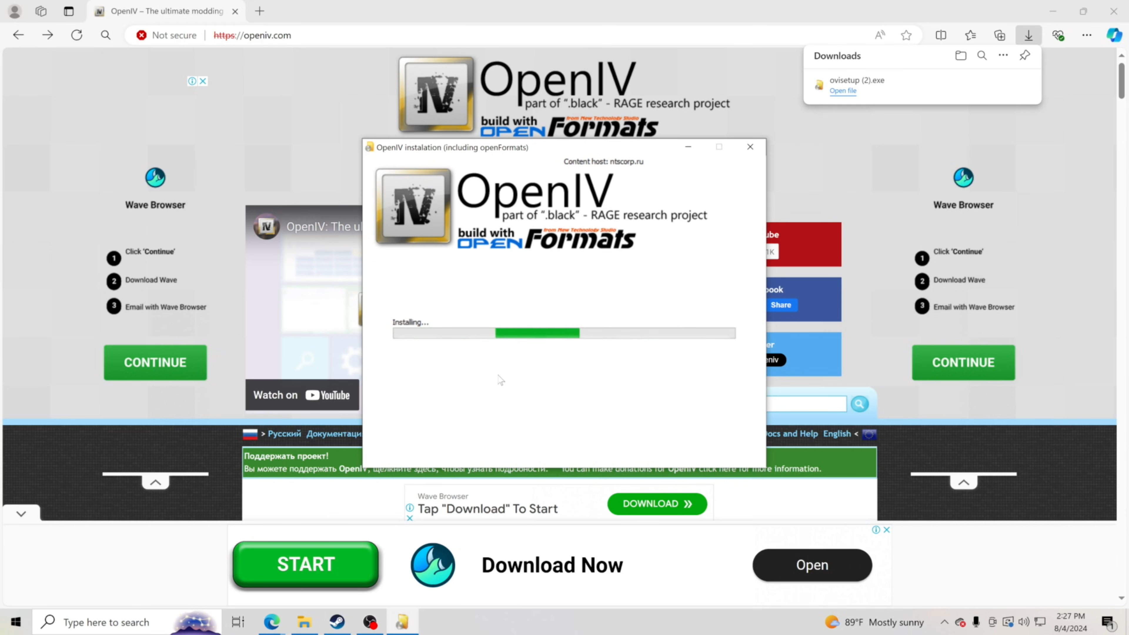
{"action": "mouse_move", "coordinate": [469, 422]}
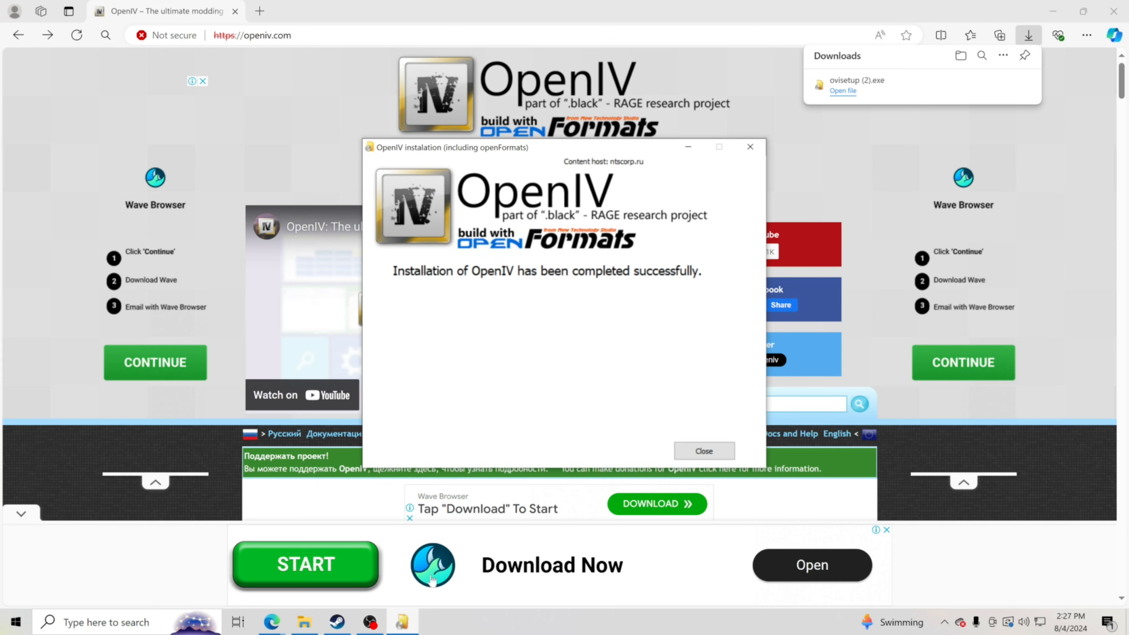
{"action": "left_click", "coordinate": [702, 451]}
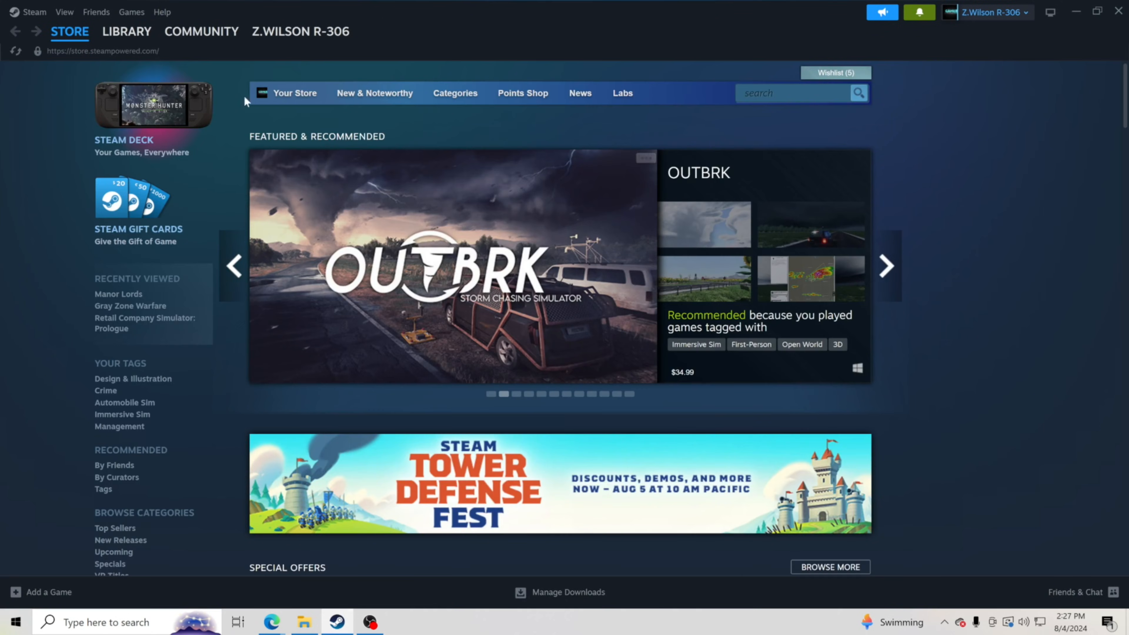
Step: Show the Steam library and bring up the options for Grand Theft Auto V
{"action": "left_click", "coordinate": [126, 31]}
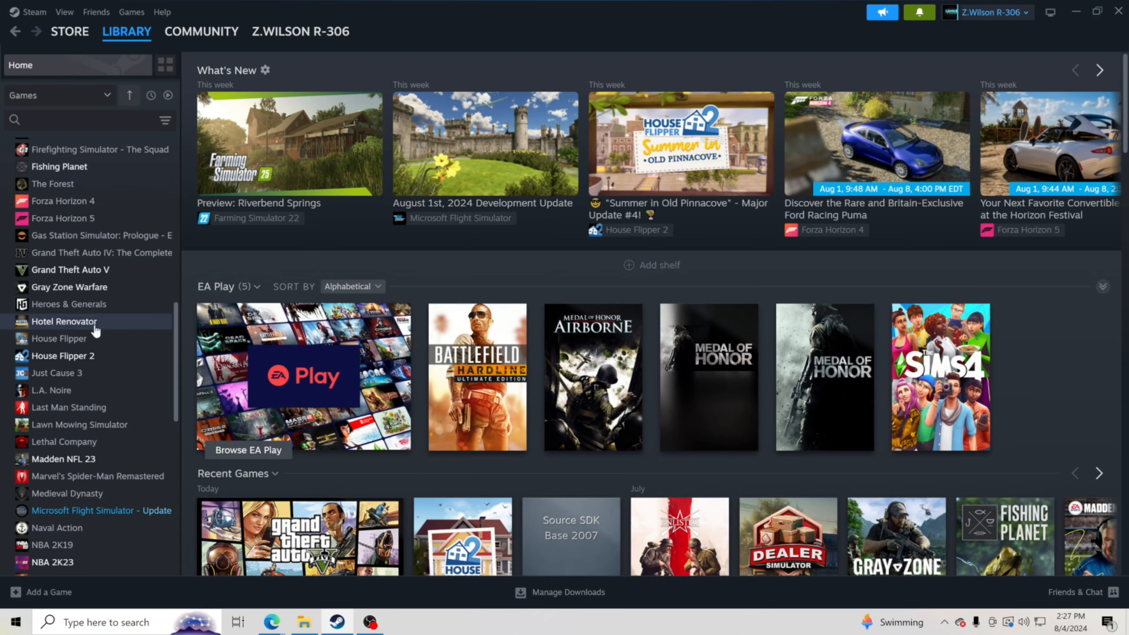
{"action": "right_click", "coordinate": [72, 269]}
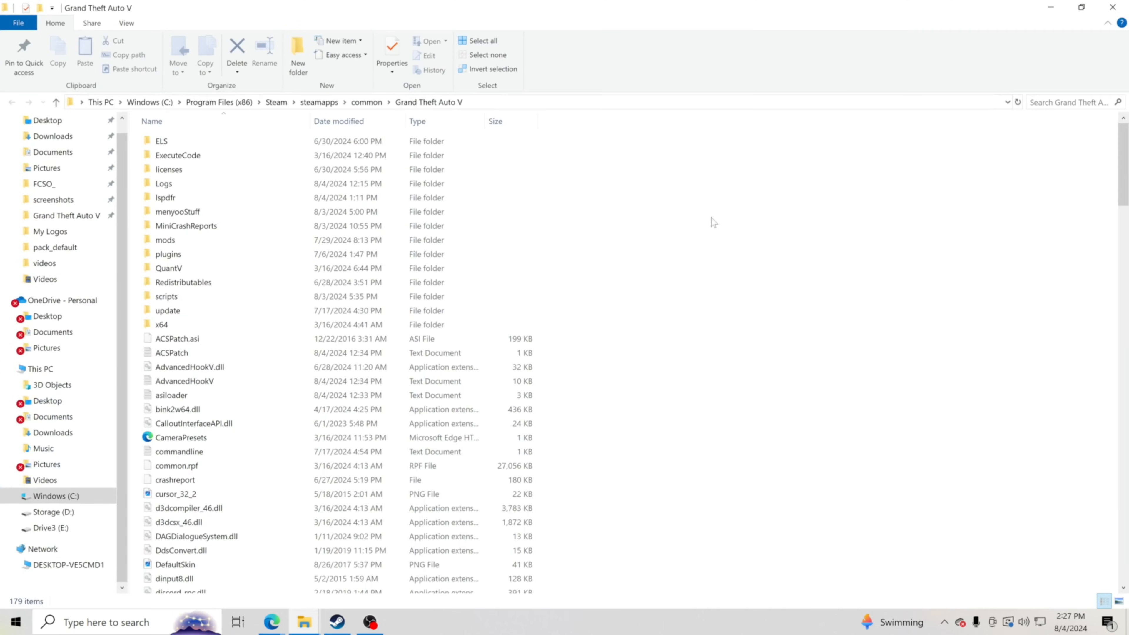
{"action": "left_click", "coordinate": [187, 183]}
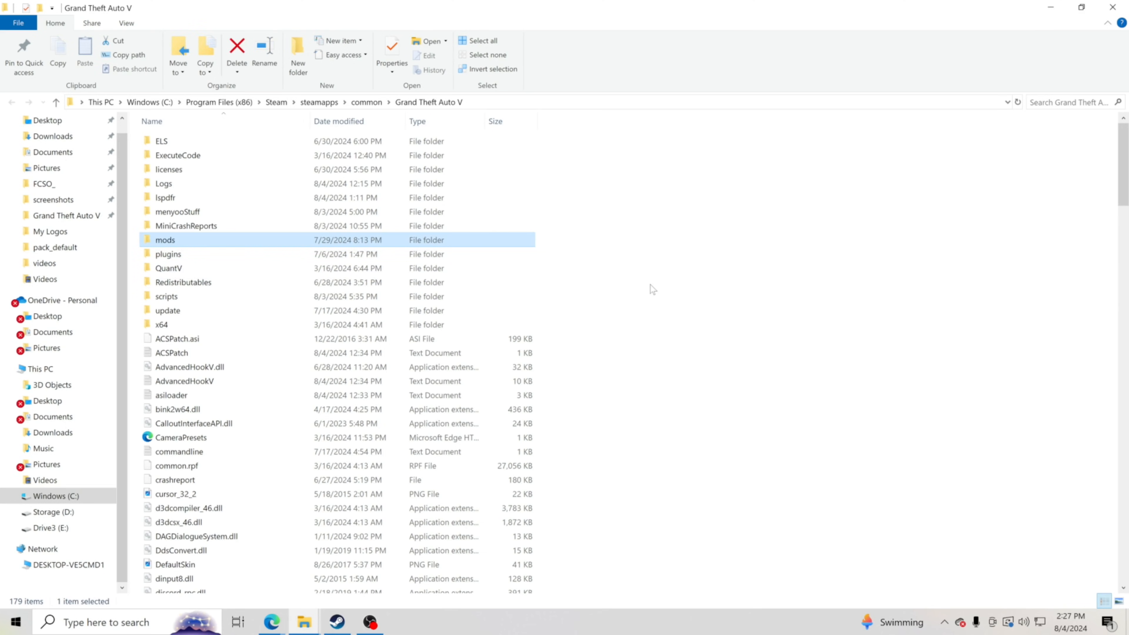
{"action": "right_click", "coordinate": [651, 288]}
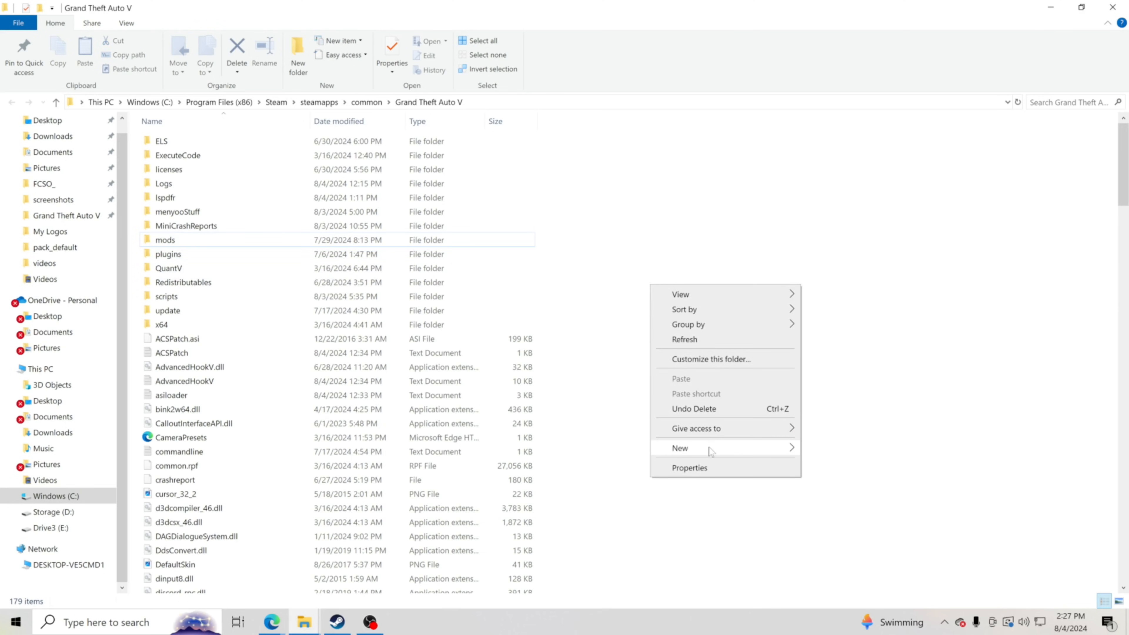
{"action": "left_click", "coordinate": [679, 448]}
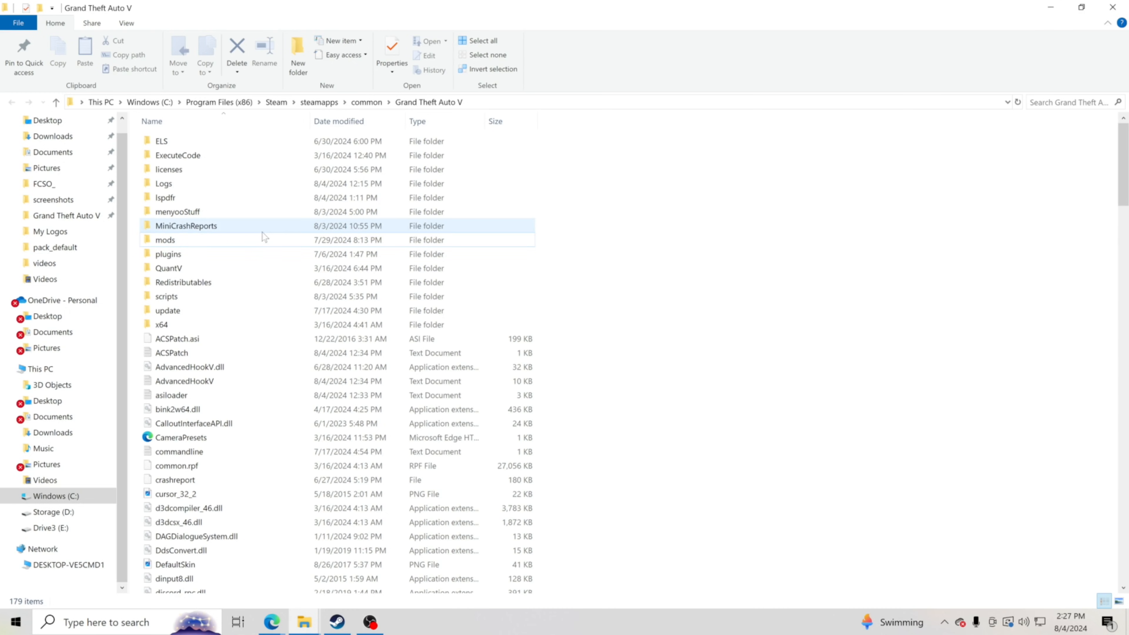
{"action": "mouse_move", "coordinate": [308, 624]}
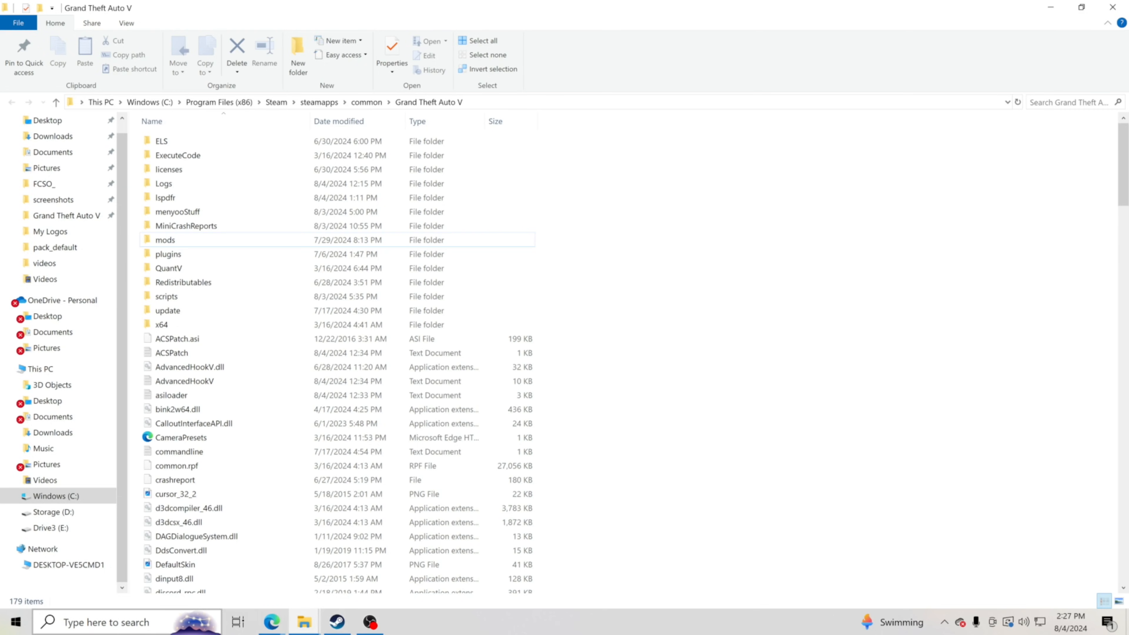
Step: Launch OpenIV from Windows search and choose Grand Theft Auto V for Windows
{"action": "left_click", "coordinate": [126, 622]}
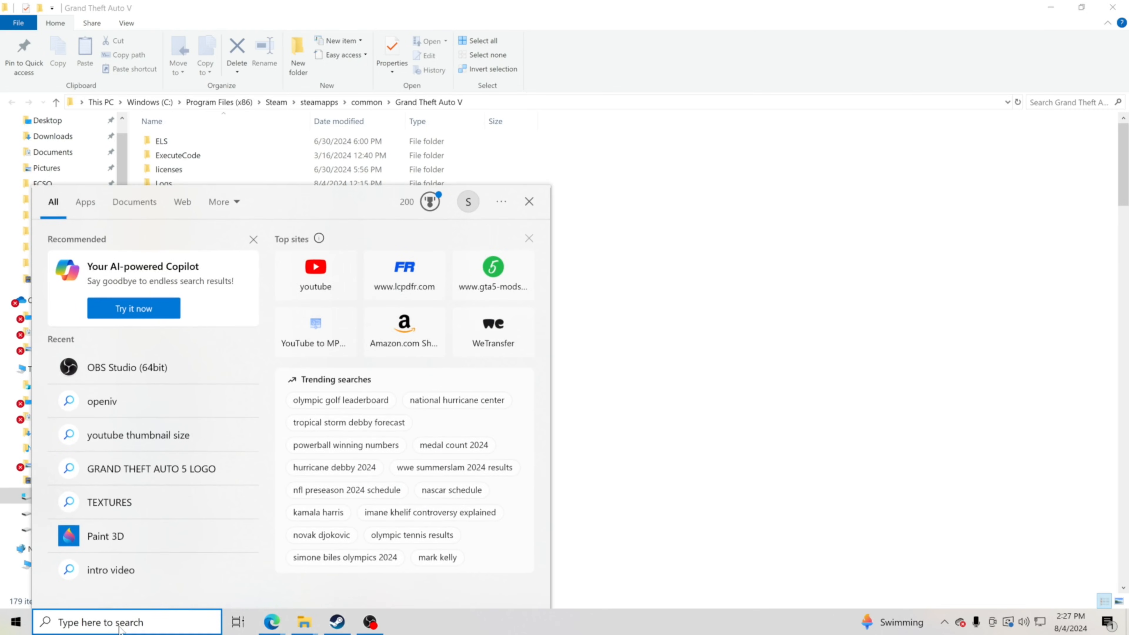
{"action": "type", "text": "openiv"}
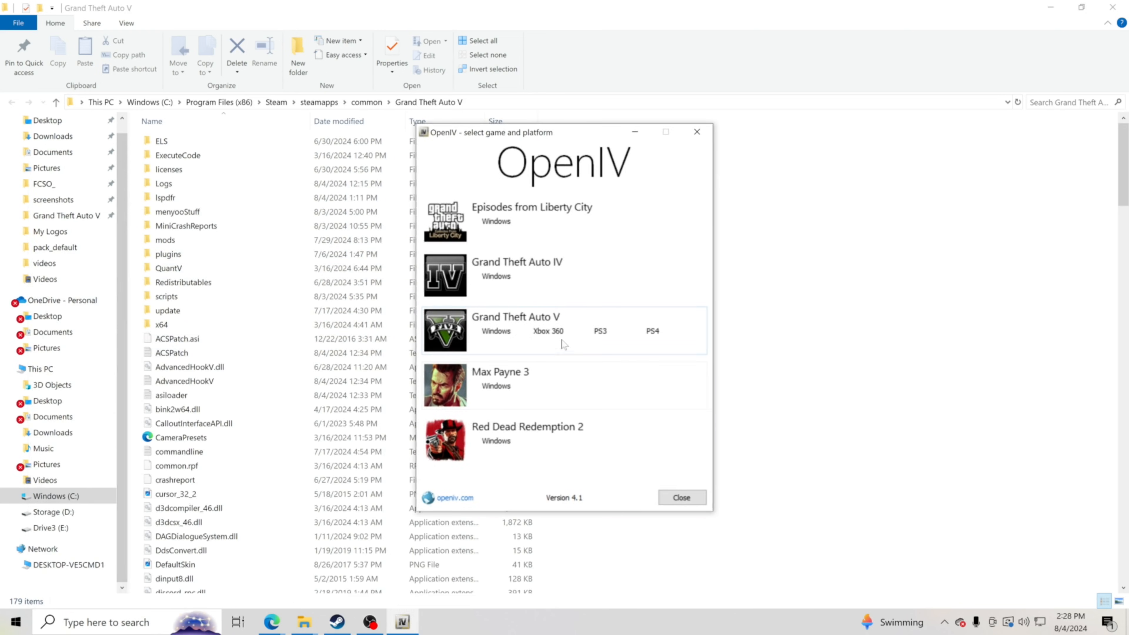
{"action": "mouse_move", "coordinate": [523, 340]}
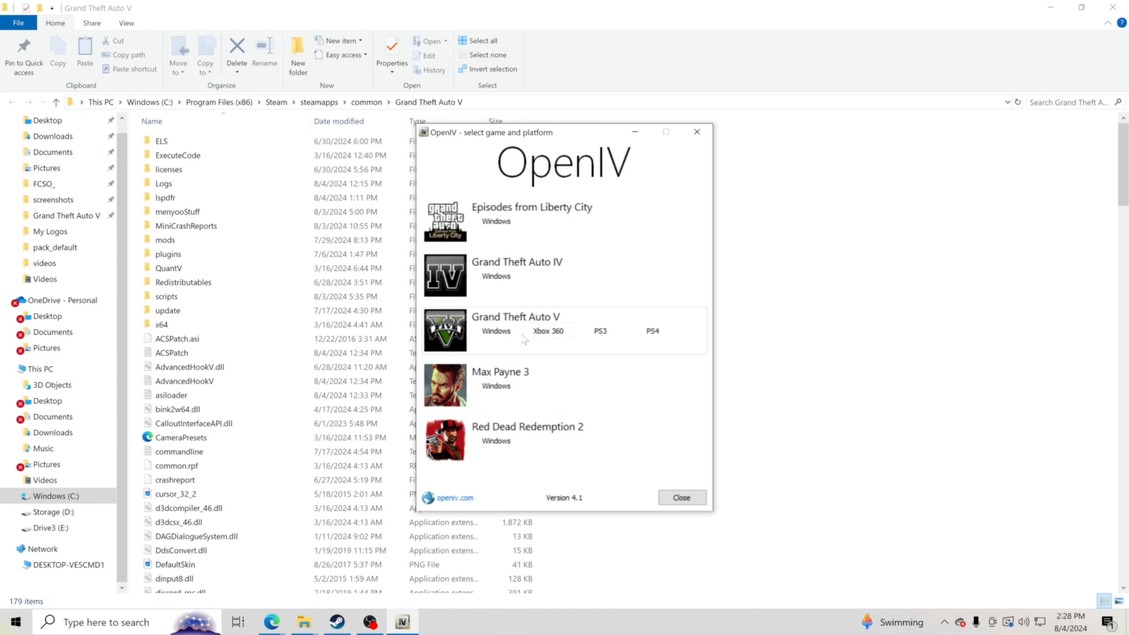
{"action": "left_click", "coordinate": [494, 330]}
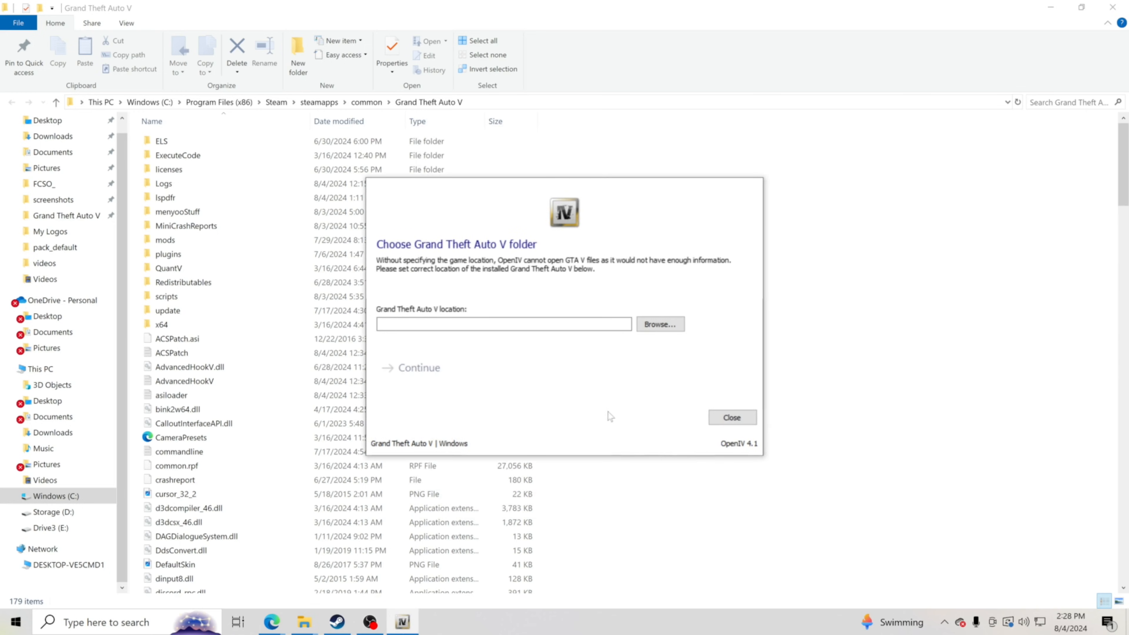
{"action": "mouse_move", "coordinate": [613, 190]}
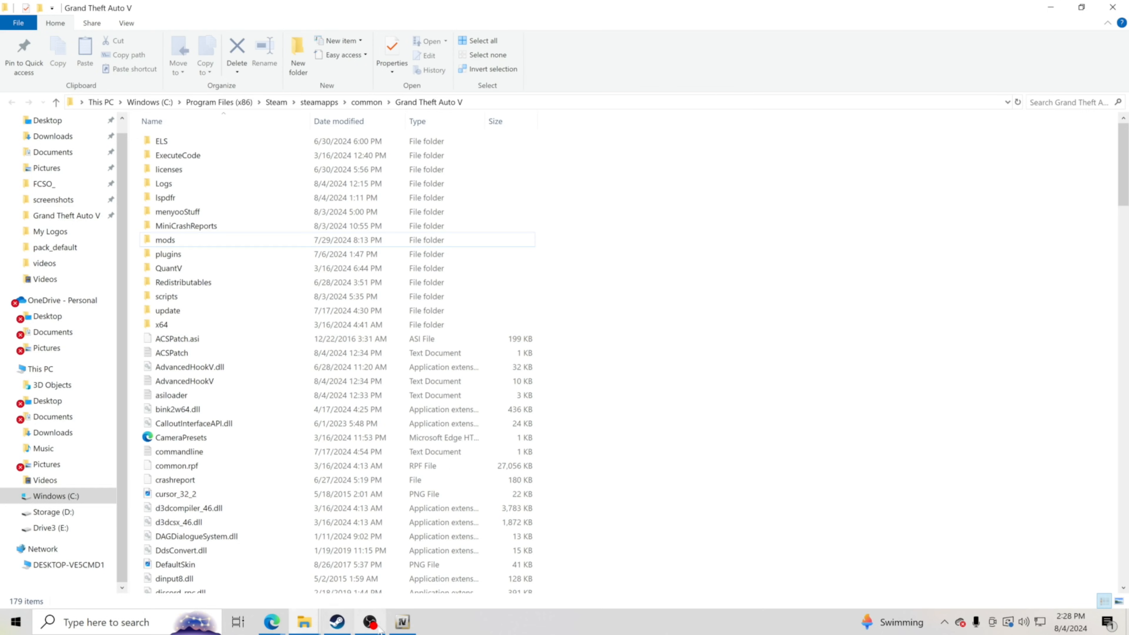
{"action": "left_click", "coordinate": [401, 622]}
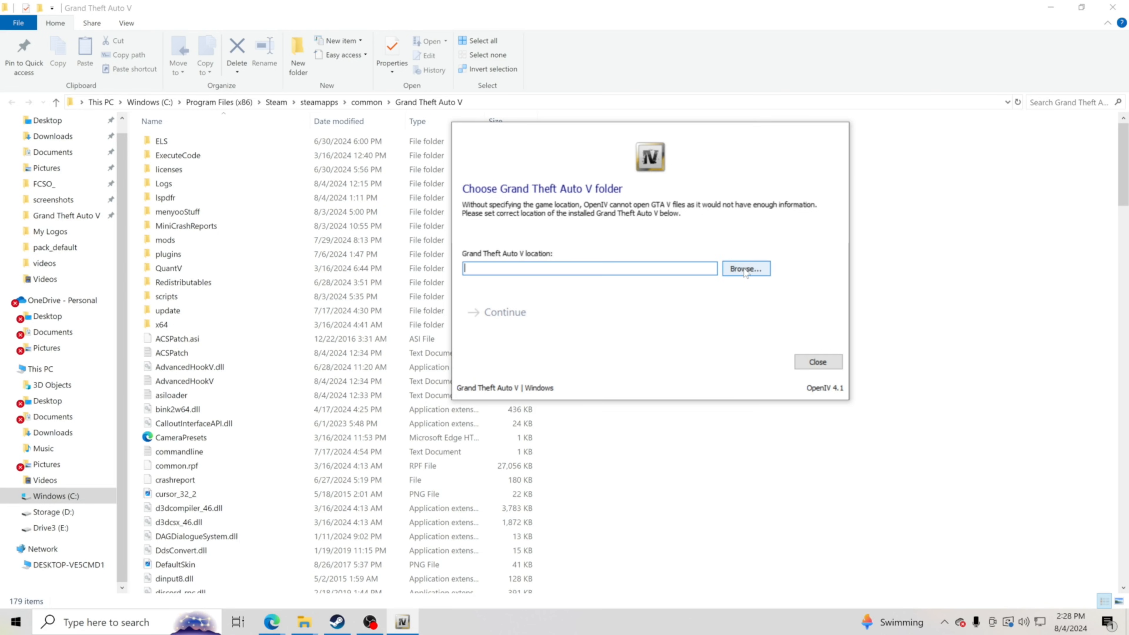
Step: Browse for the game location, going into Program Files (x86) and the Steam folder
{"action": "left_click", "coordinate": [745, 268]}
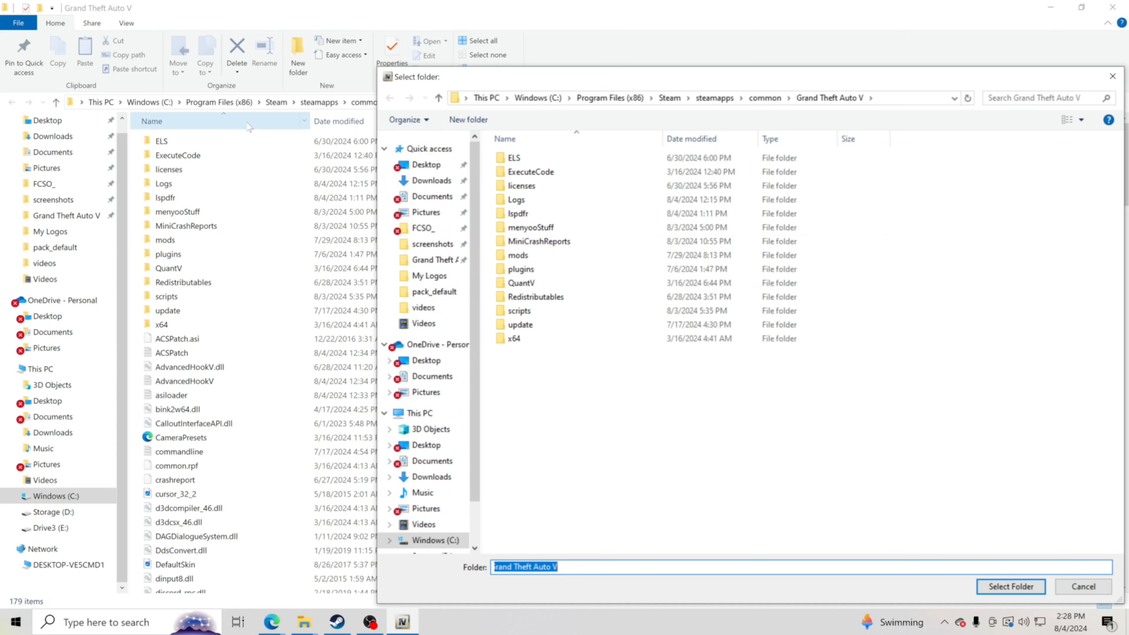
{"action": "left_click", "coordinate": [161, 141]}
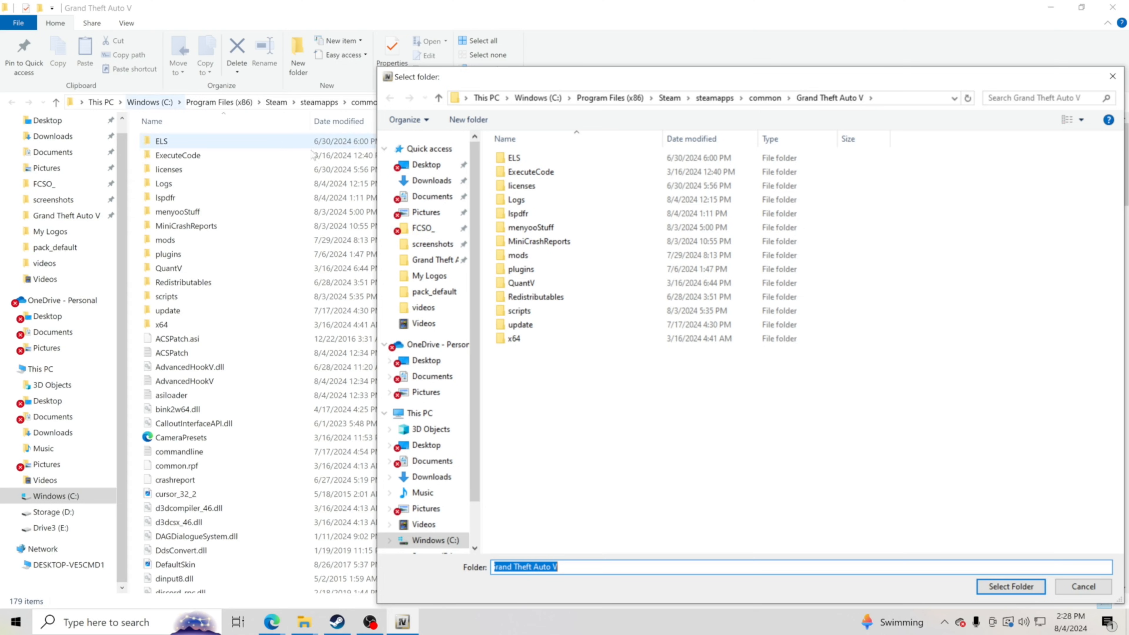
{"action": "left_click", "coordinate": [433, 481]}
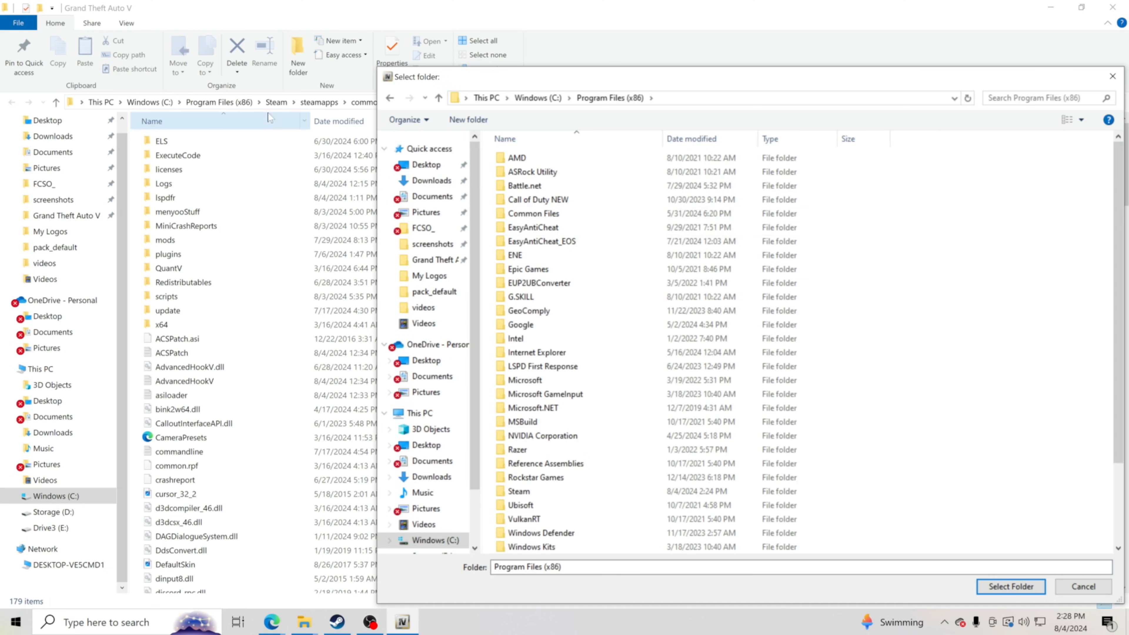
{"action": "left_click", "coordinate": [520, 393]}
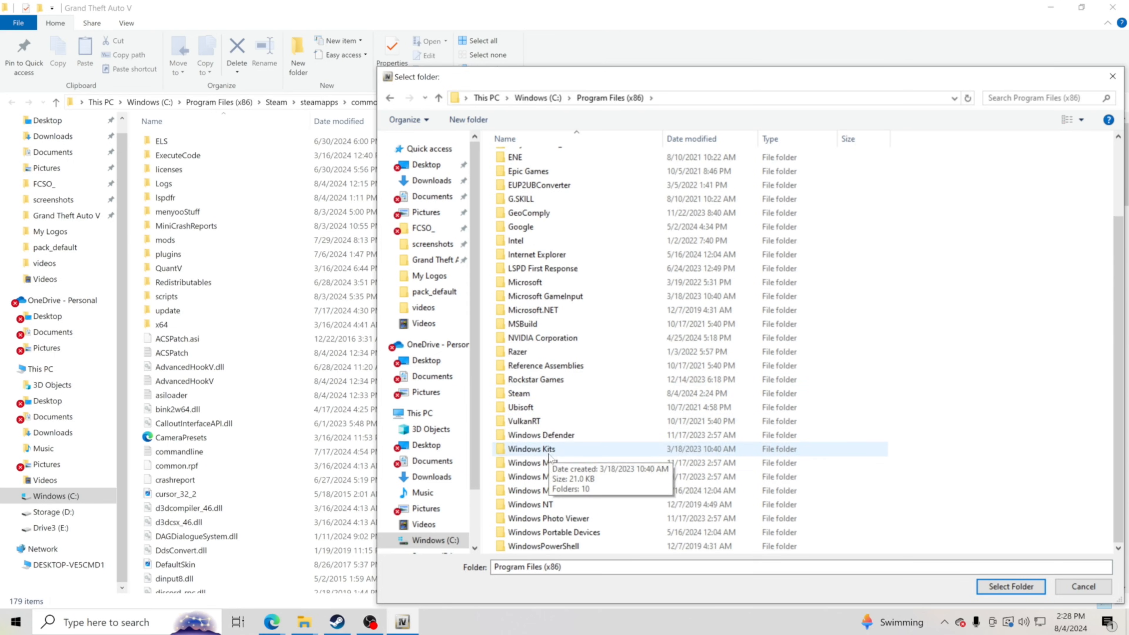
{"action": "double_click", "coordinate": [516, 393]}
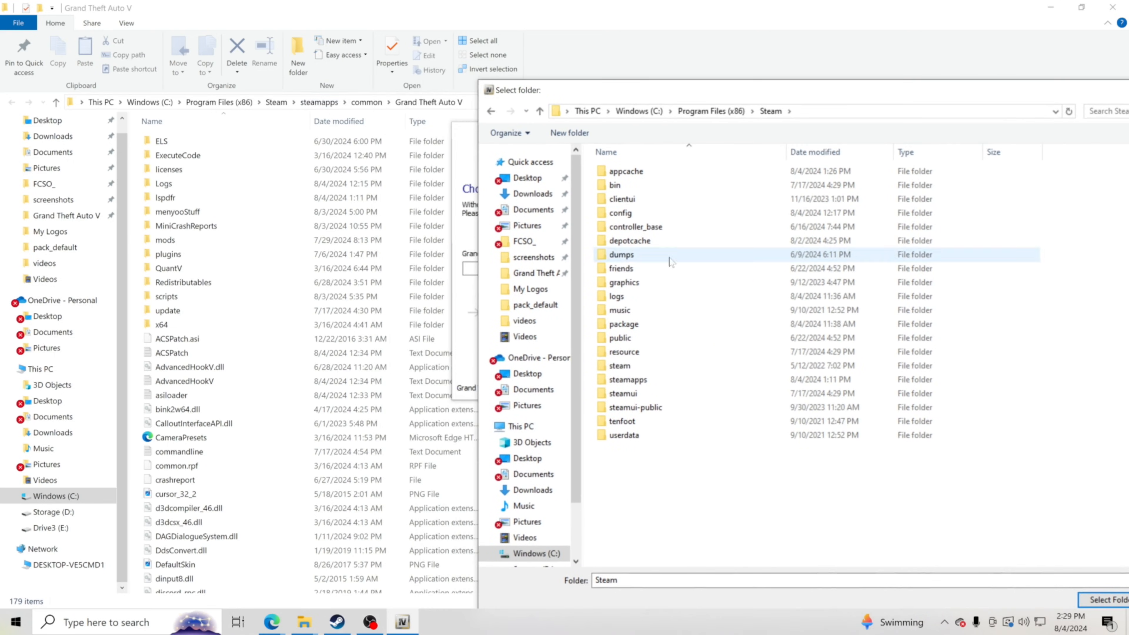
Step: Continue into steamapps > common and choose the Grand Theft Auto V folder
{"action": "left_click", "coordinate": [626, 379]}
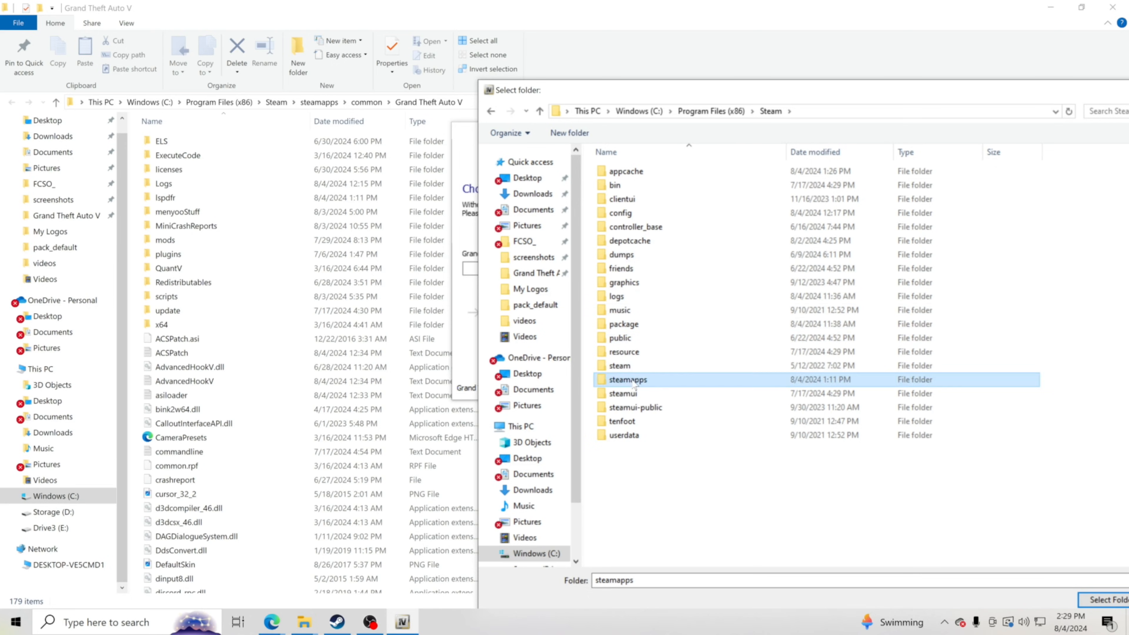
{"action": "double_click", "coordinate": [627, 379]}
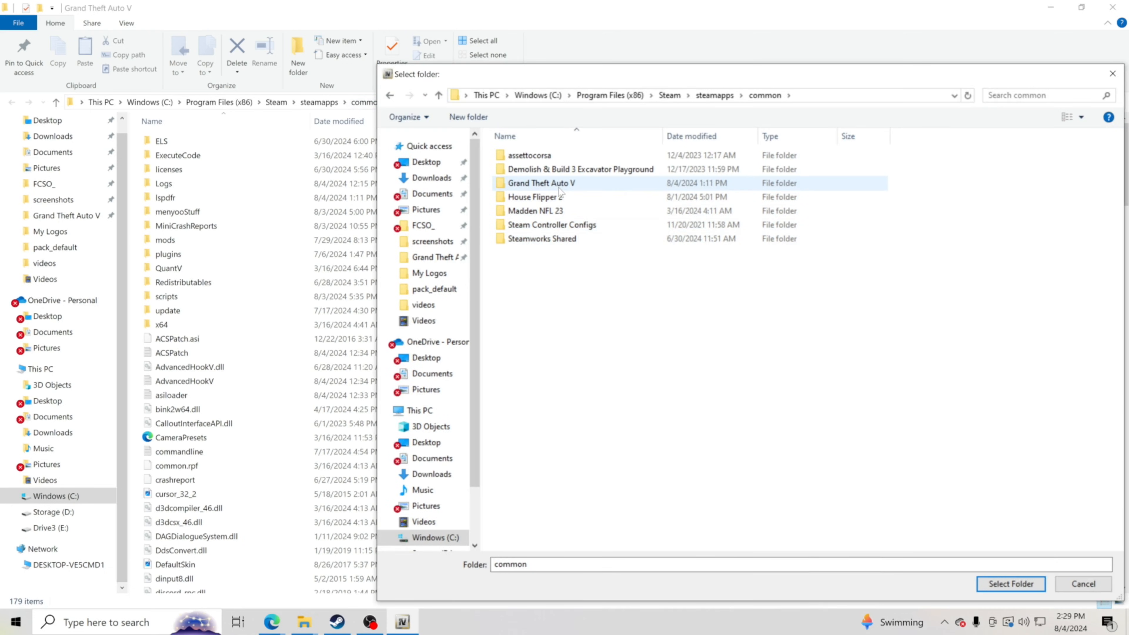
{"action": "left_click", "coordinate": [536, 182]}
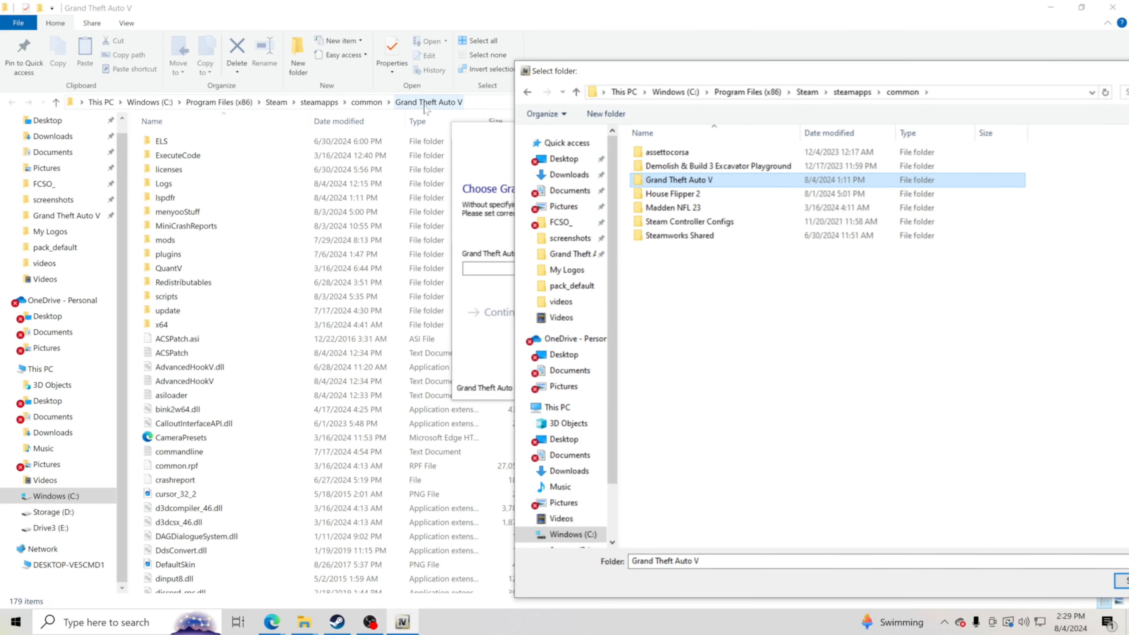
{"action": "mouse_move", "coordinate": [401, 110]}
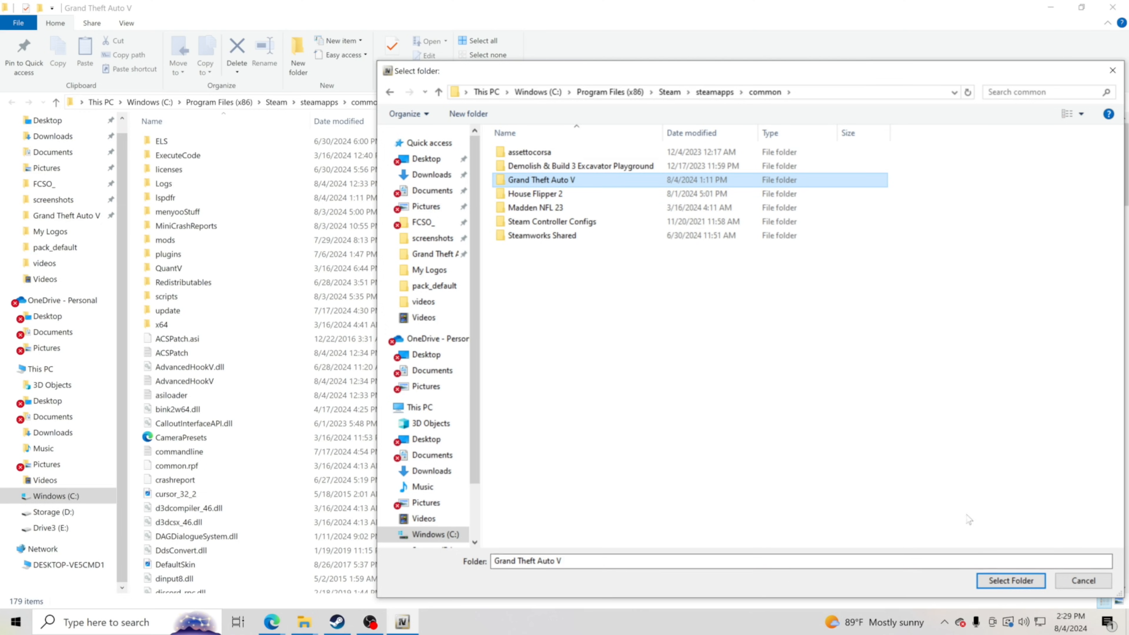
Step: Confirm Grand Theft Auto V as the game location and continue past validation and the backup reminder
{"action": "left_click", "coordinate": [1009, 580]}
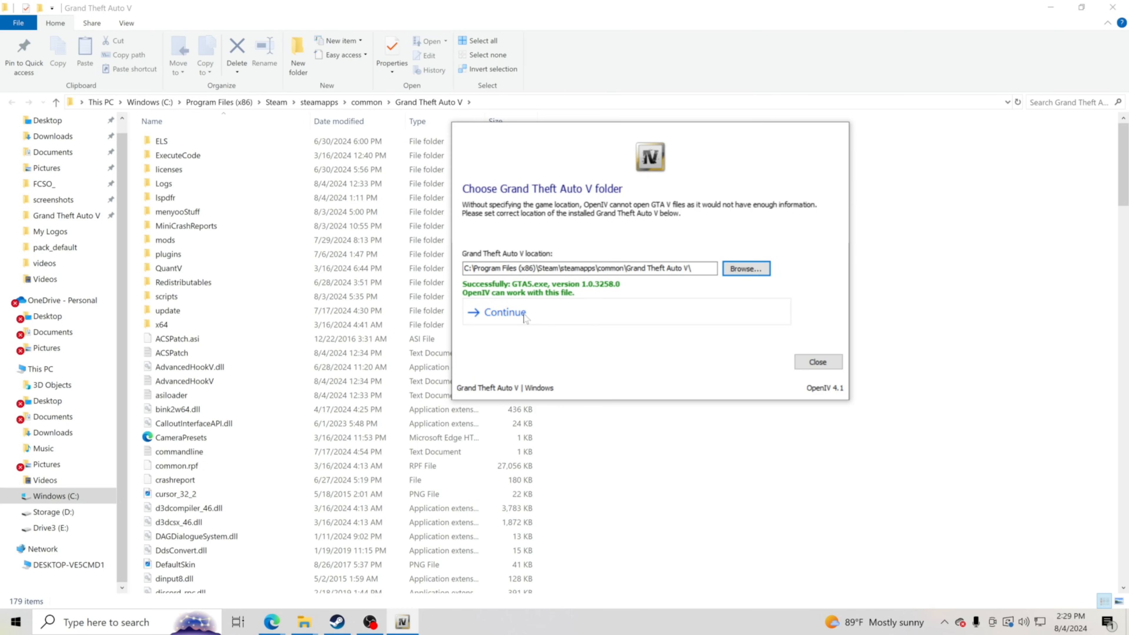
{"action": "left_click", "coordinate": [503, 312]}
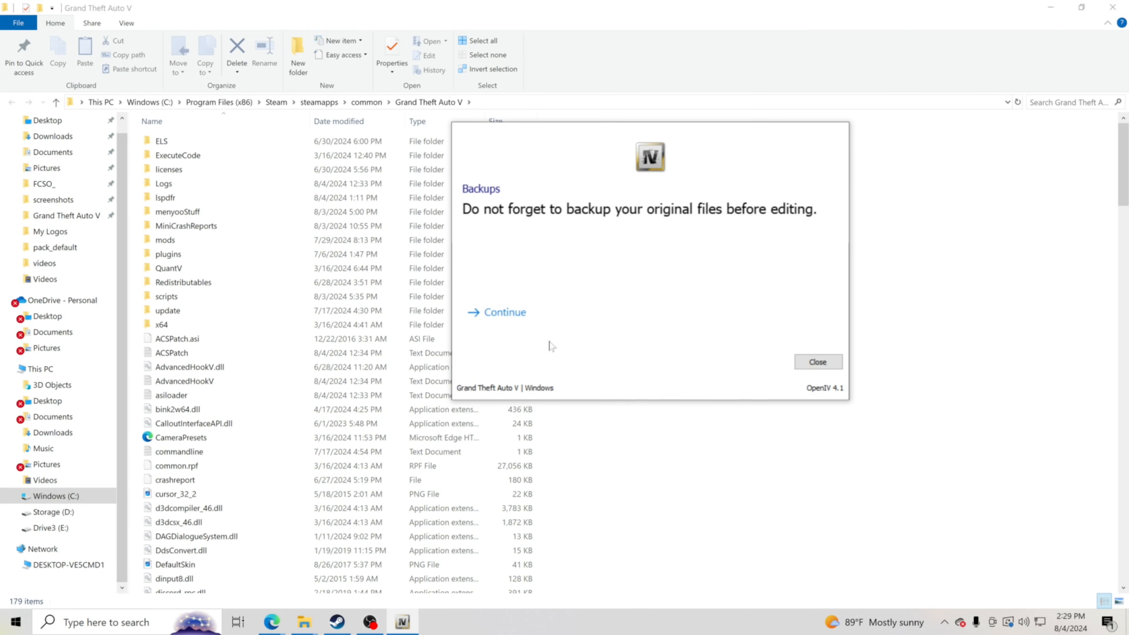
{"action": "left_click", "coordinate": [503, 312]}
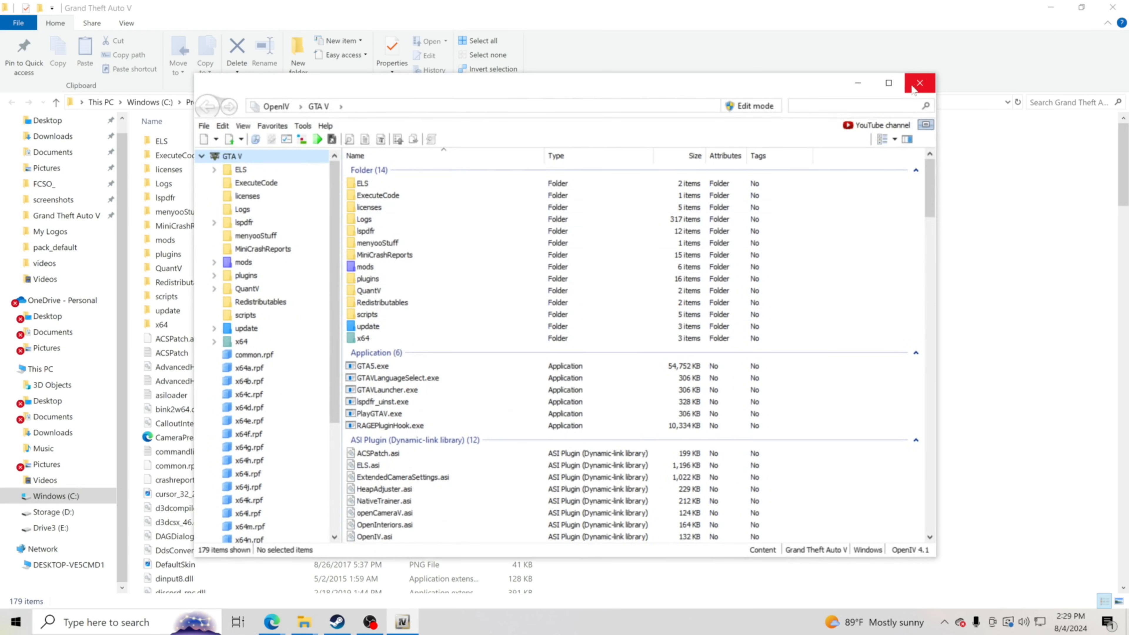
Step: Maximize OpenIV and check in ASI Manager that ASI Loader, OpenIV.ASI and openCamera are installed
{"action": "left_click", "coordinate": [888, 83]}
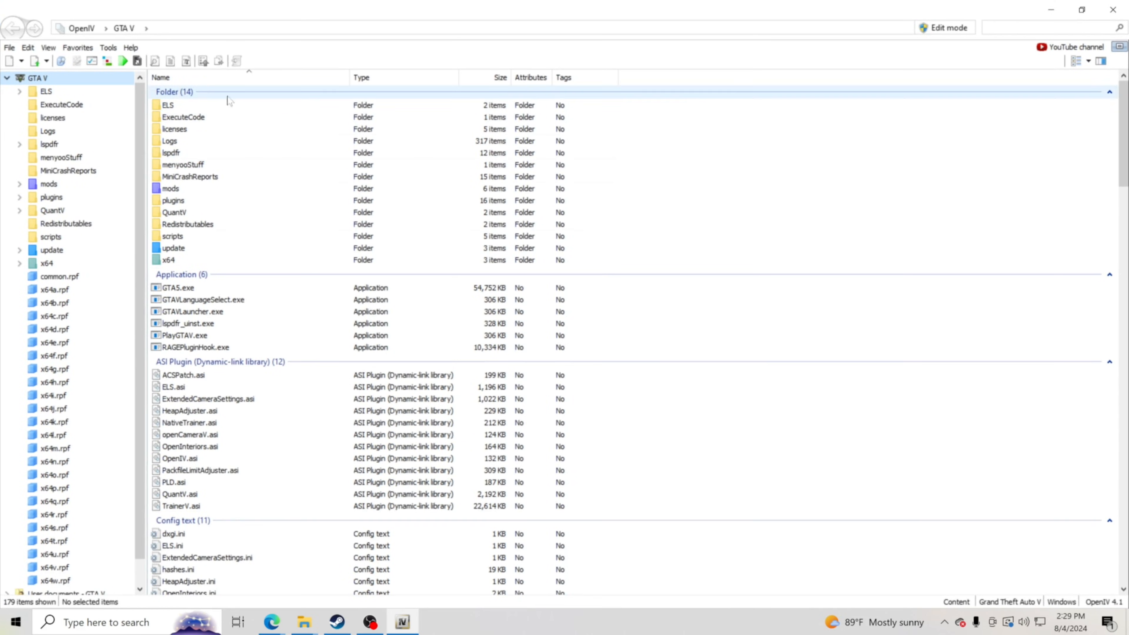
{"action": "left_click", "coordinate": [107, 47]}
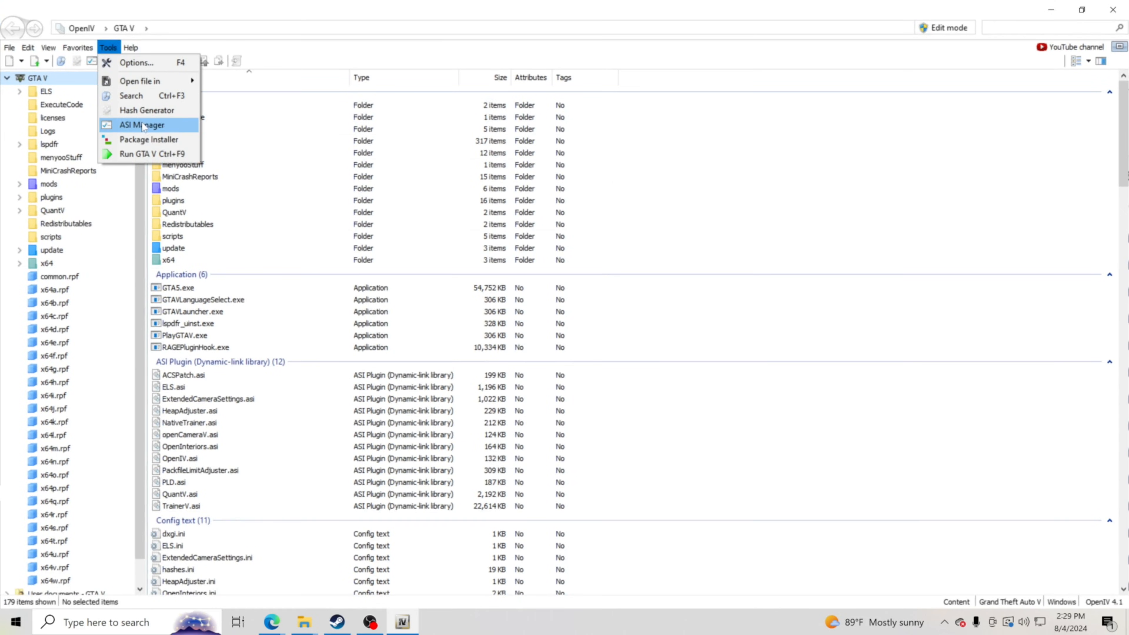
{"action": "left_click", "coordinate": [142, 124]}
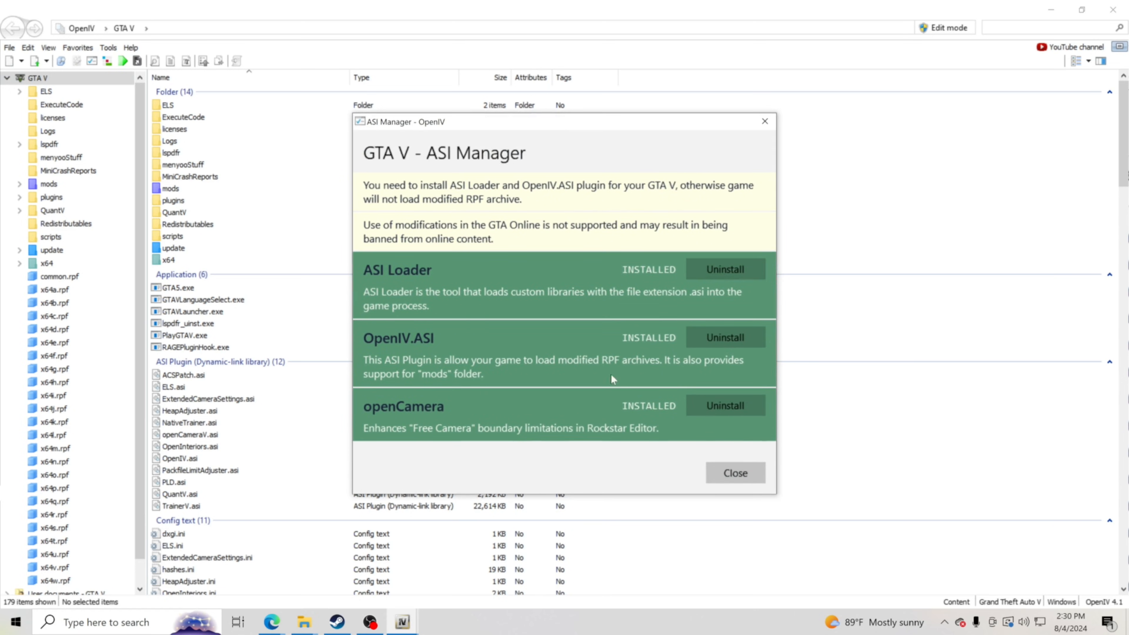
{"action": "mouse_move", "coordinate": [710, 294]}
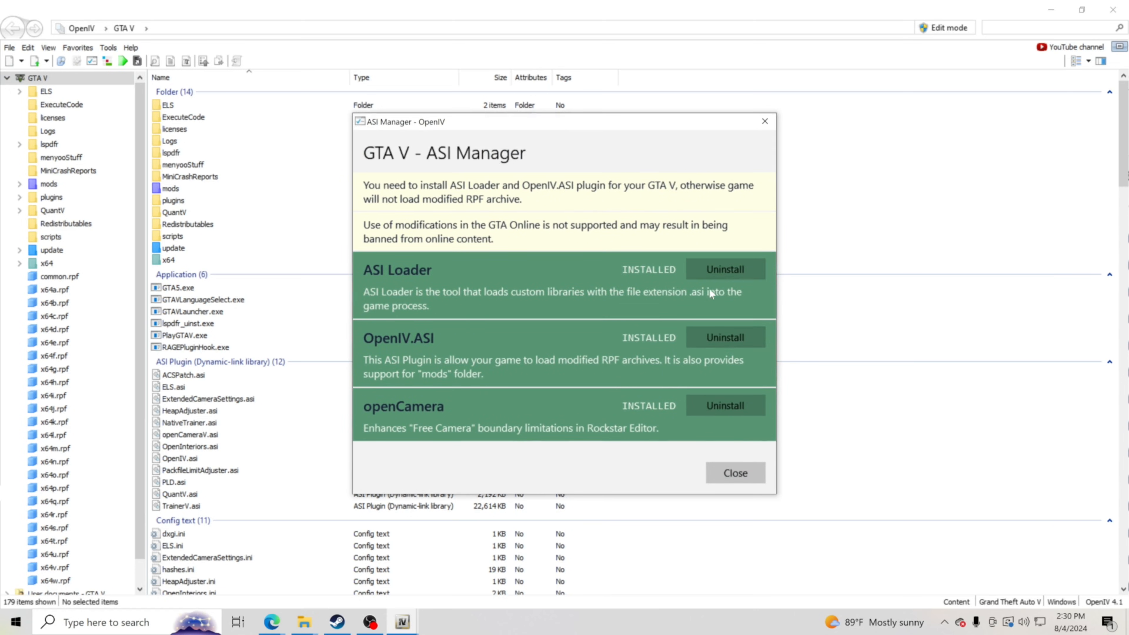
{"action": "mouse_move", "coordinate": [633, 388]}
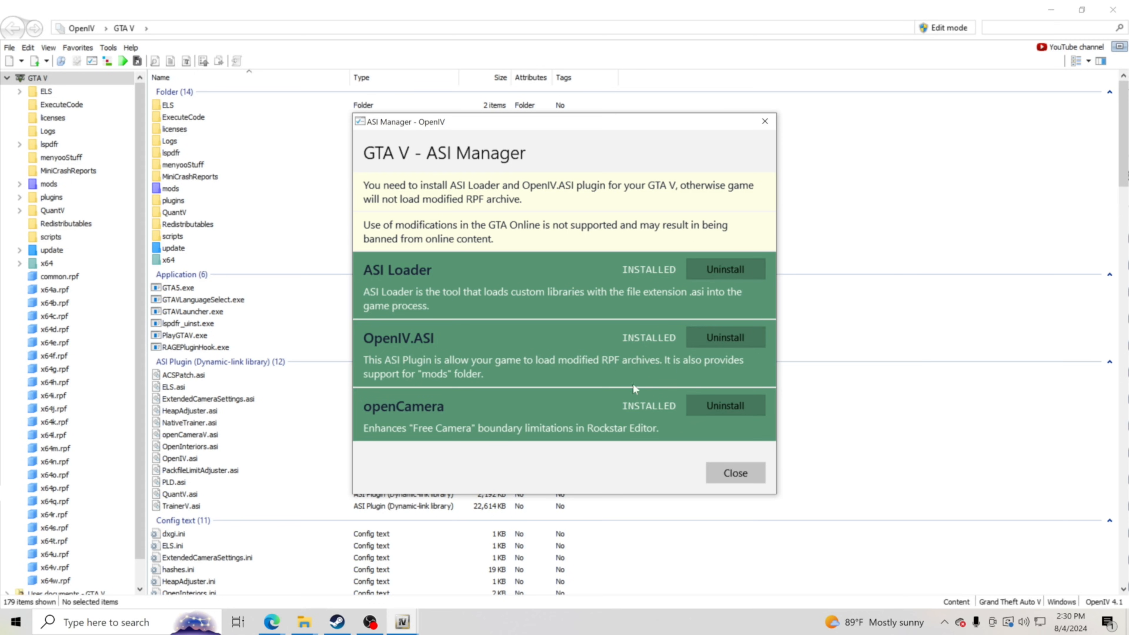
{"action": "mouse_move", "coordinate": [688, 279]}
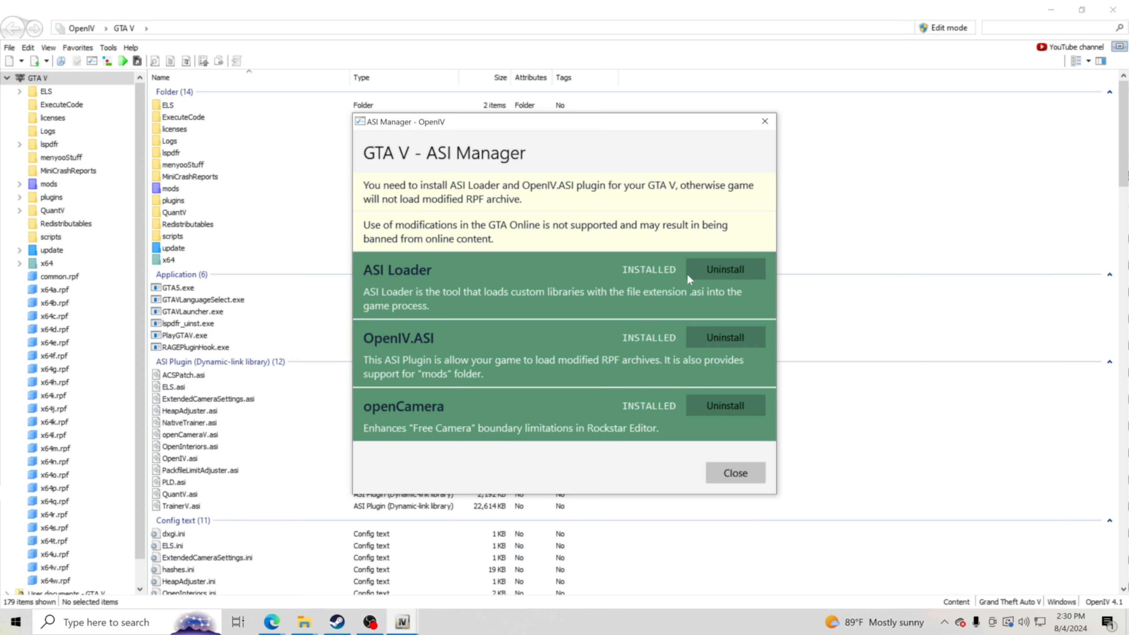
{"action": "mouse_move", "coordinate": [439, 340]}
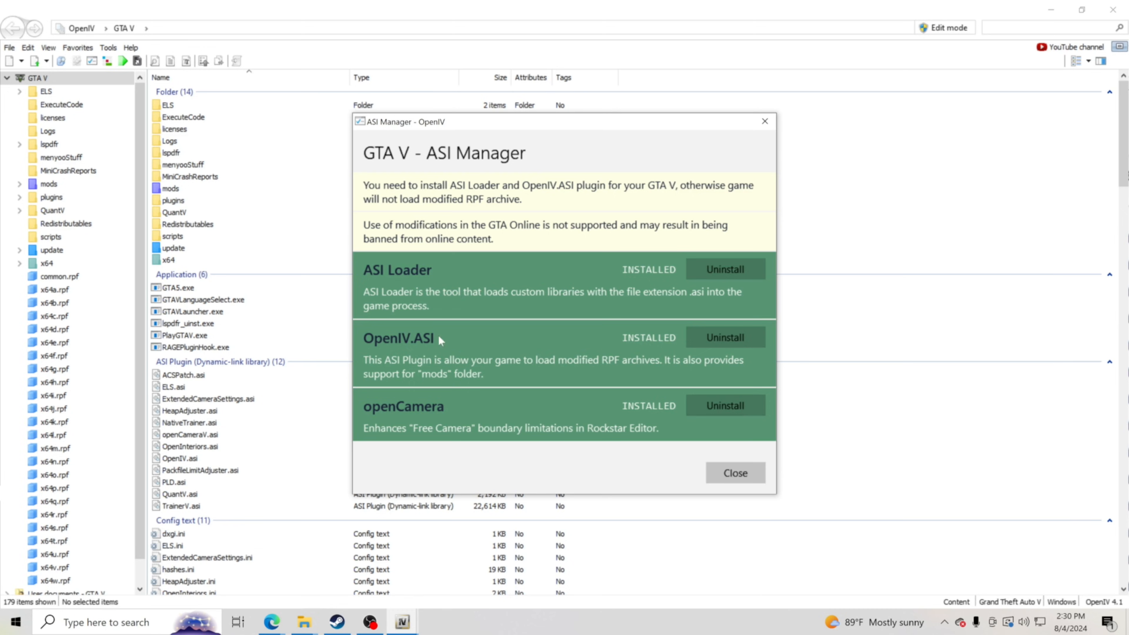
{"action": "mouse_move", "coordinate": [395, 413]}
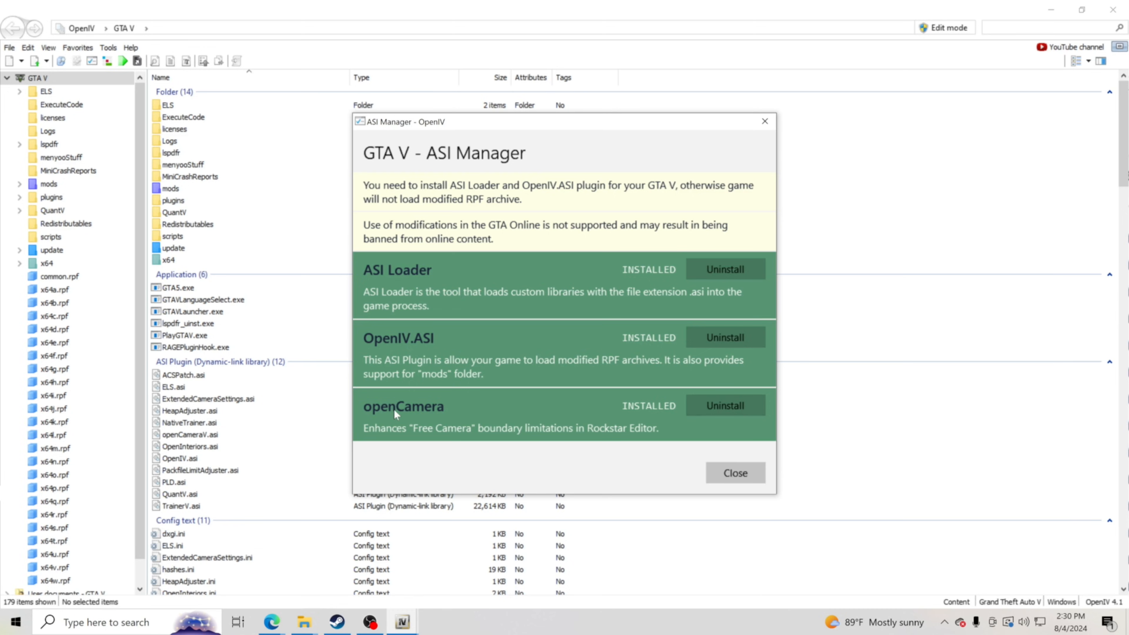
{"action": "mouse_move", "coordinate": [718, 426]}
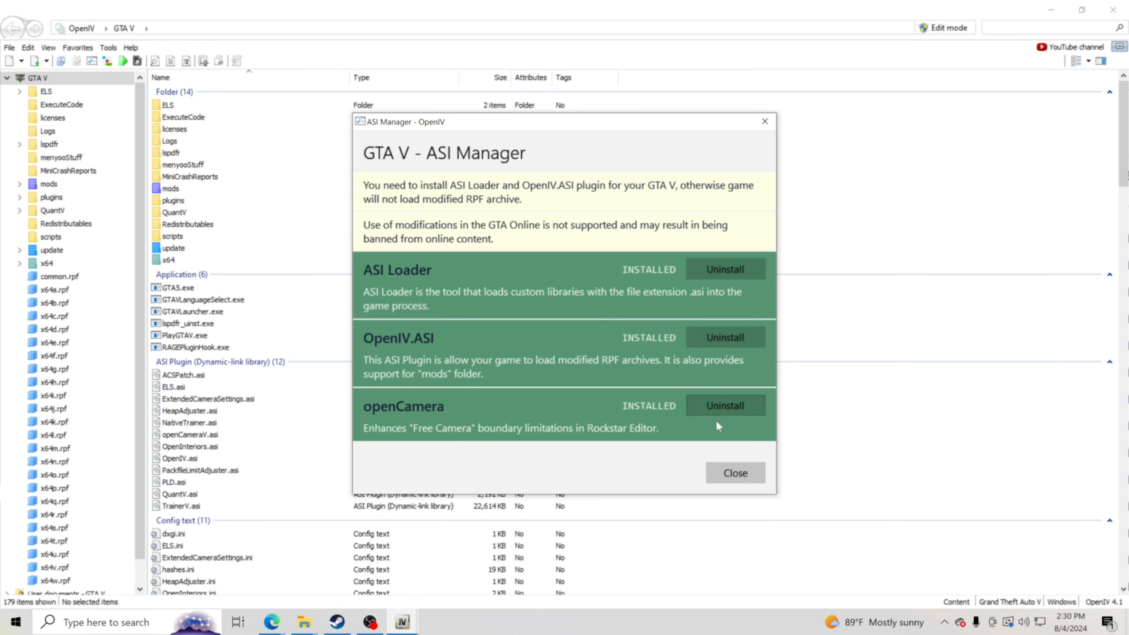
{"action": "left_click", "coordinate": [734, 473]}
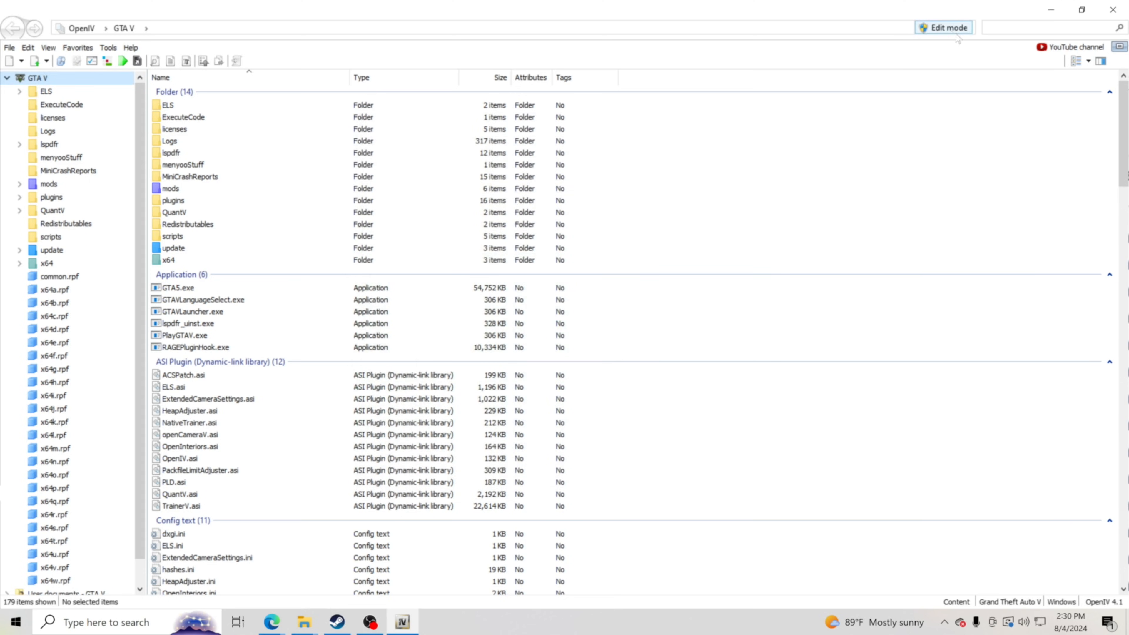
{"action": "left_click", "coordinate": [943, 27]}
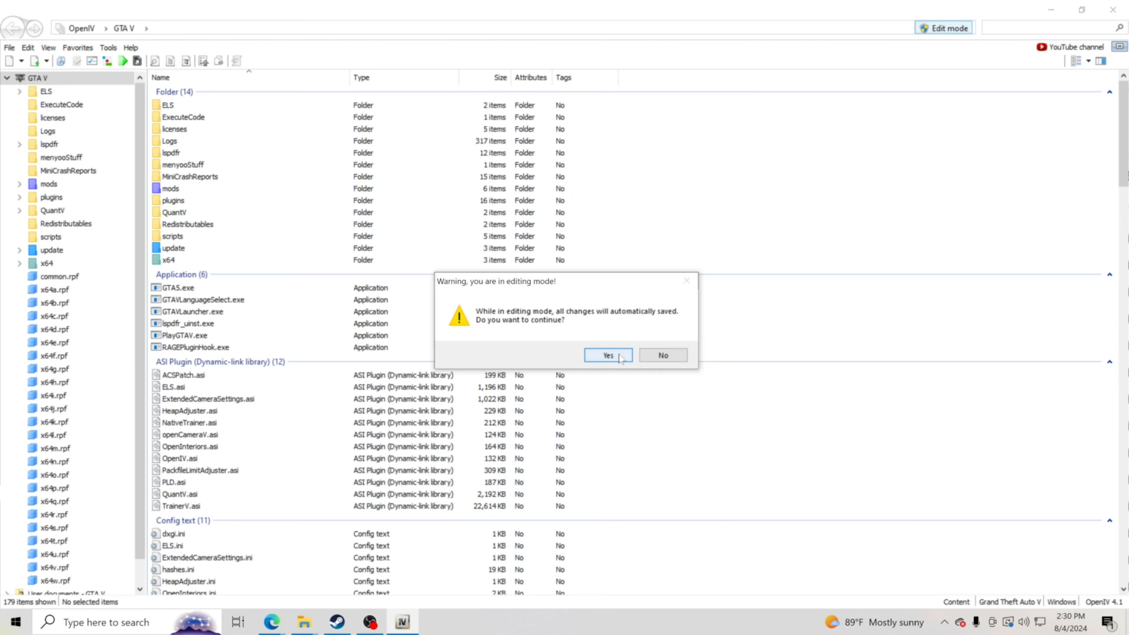
{"action": "left_click", "coordinate": [607, 355]}
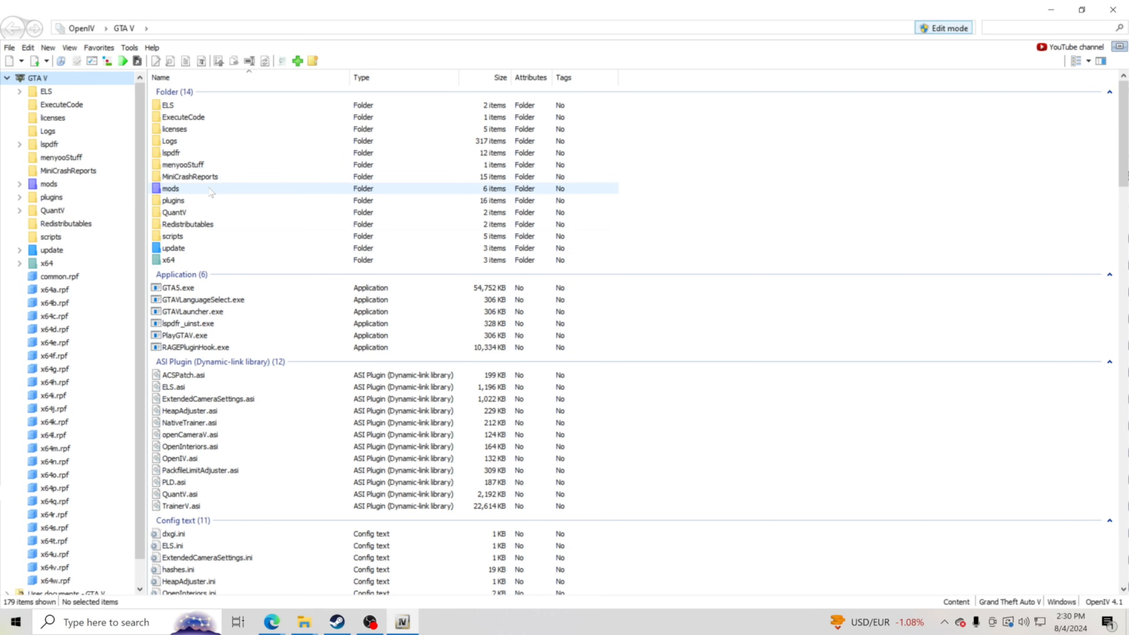
{"action": "double_click", "coordinate": [170, 188]}
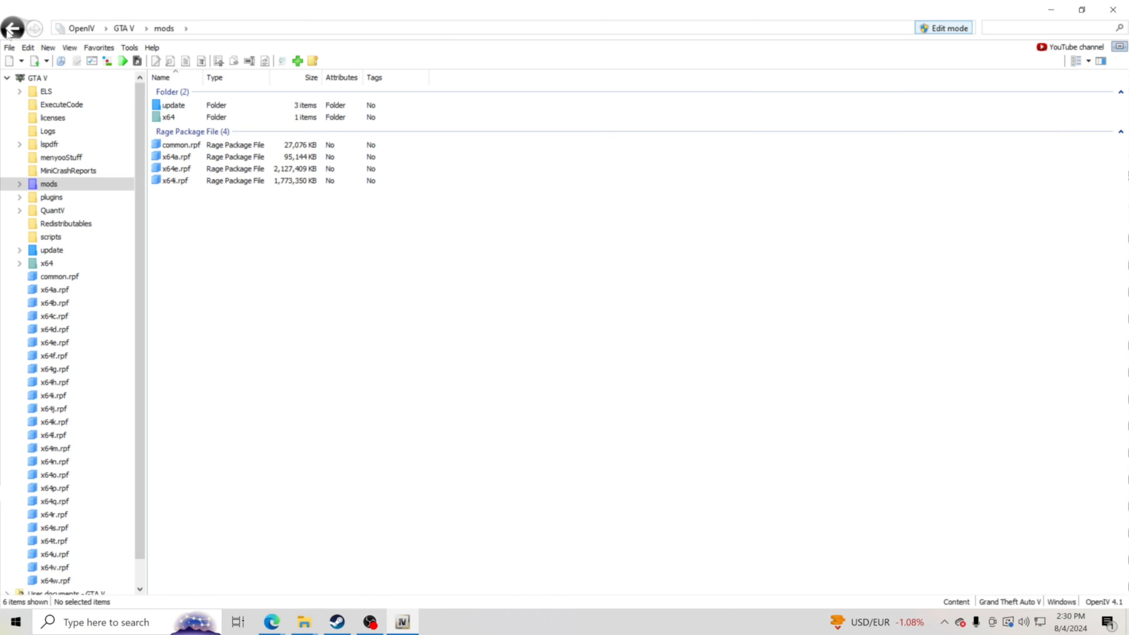
{"action": "left_click", "coordinate": [12, 28]}
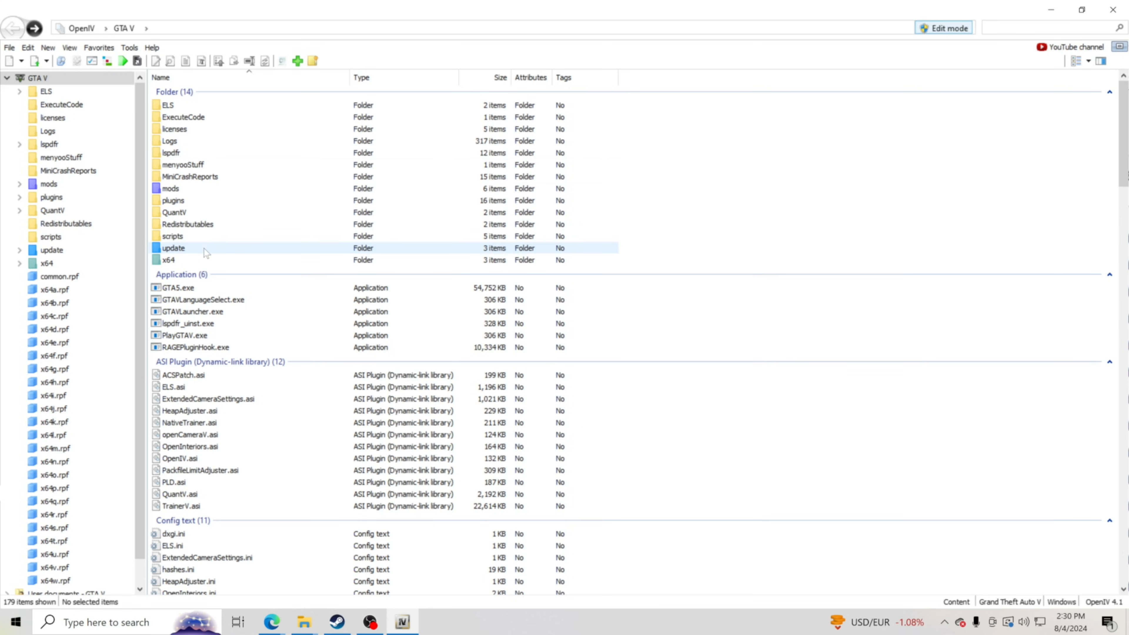
Step: Open update\x64\dlcpacks\patchday25ng\dlc.rpf and copy it into the mods folder
{"action": "double_click", "coordinate": [173, 247]}
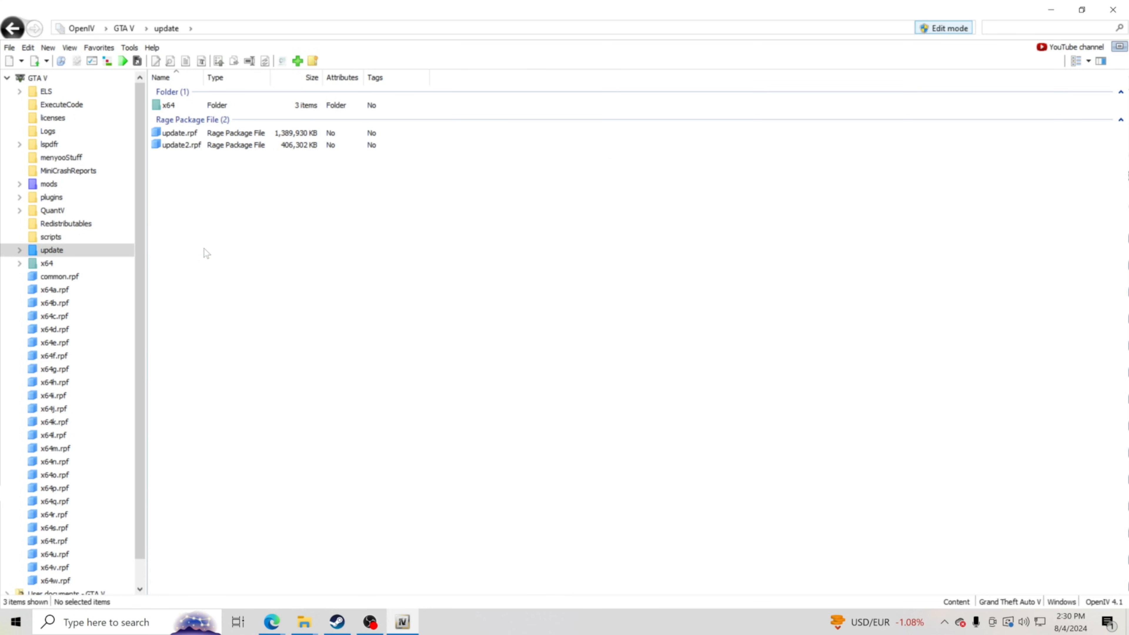
{"action": "double_click", "coordinate": [168, 105]}
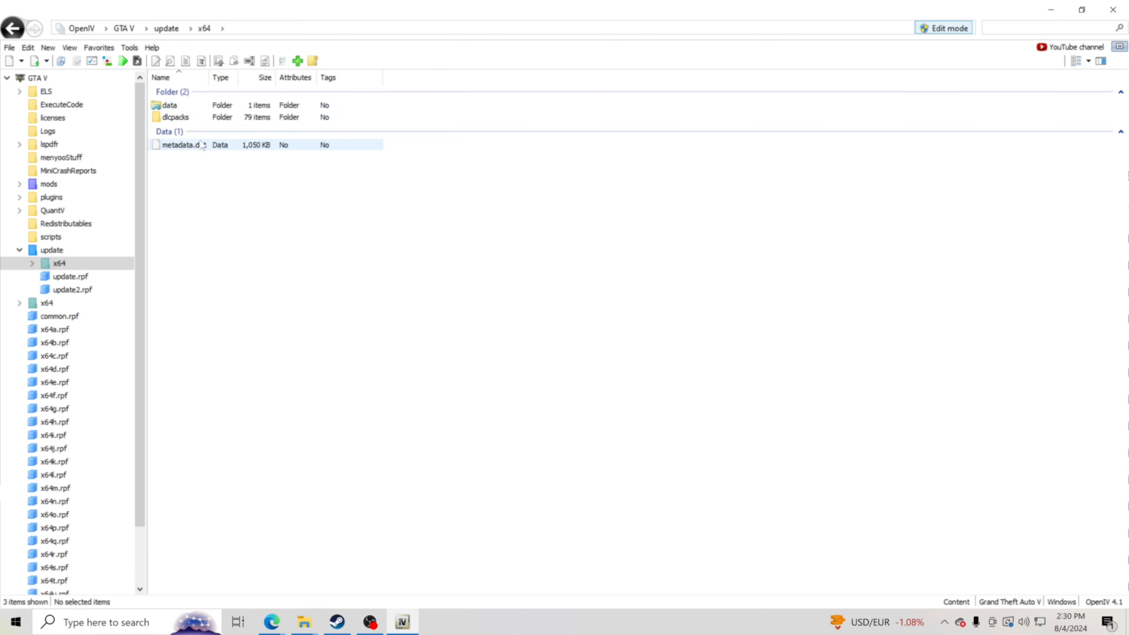
{"action": "left_click", "coordinate": [175, 117]}
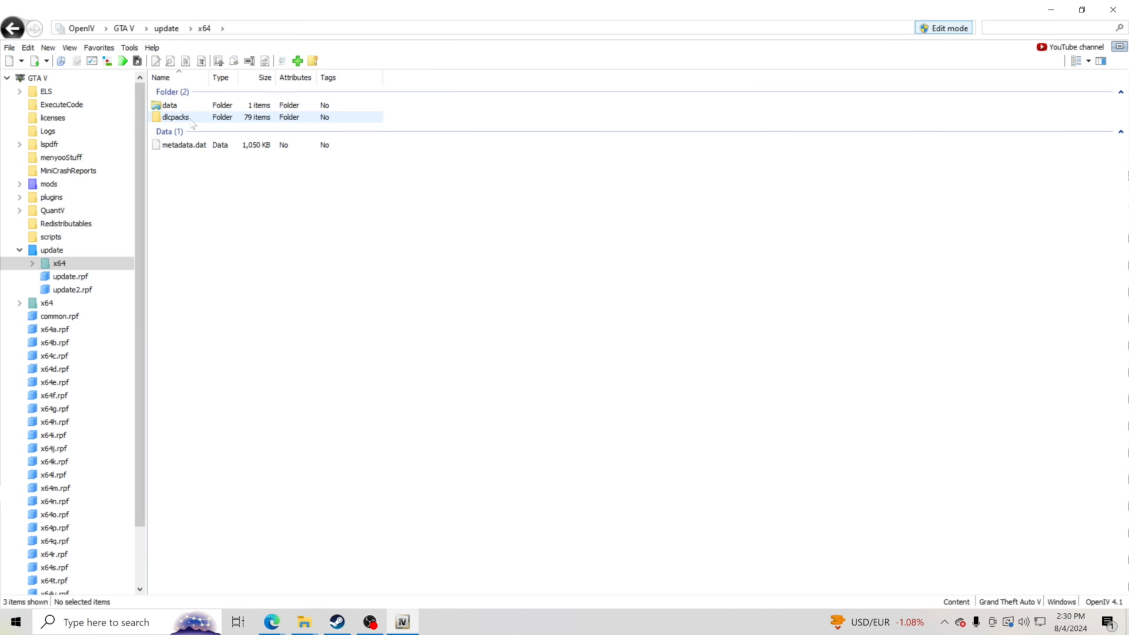
{"action": "double_click", "coordinate": [176, 116]}
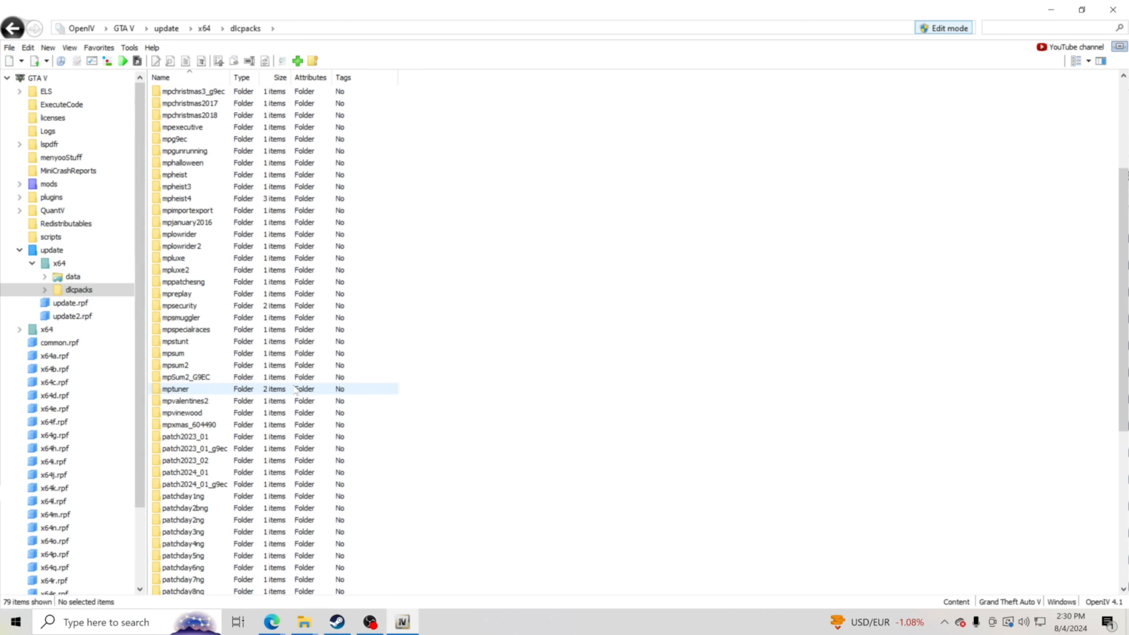
{"action": "scroll", "scroll_direction": "down", "scroll_amount": 3}
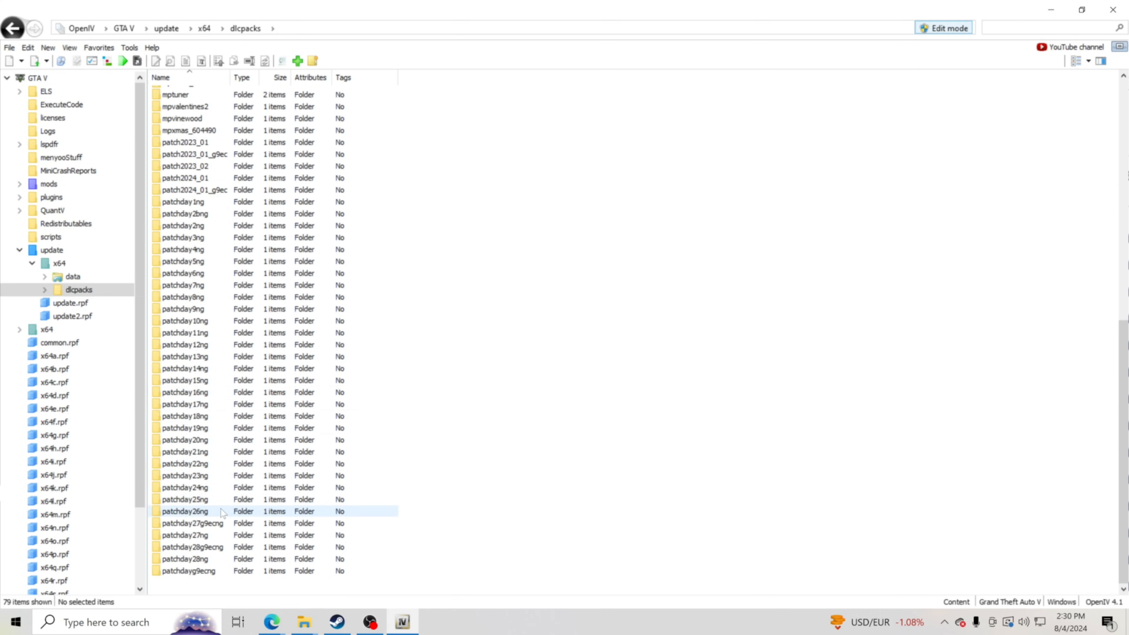
{"action": "double_click", "coordinate": [185, 499]}
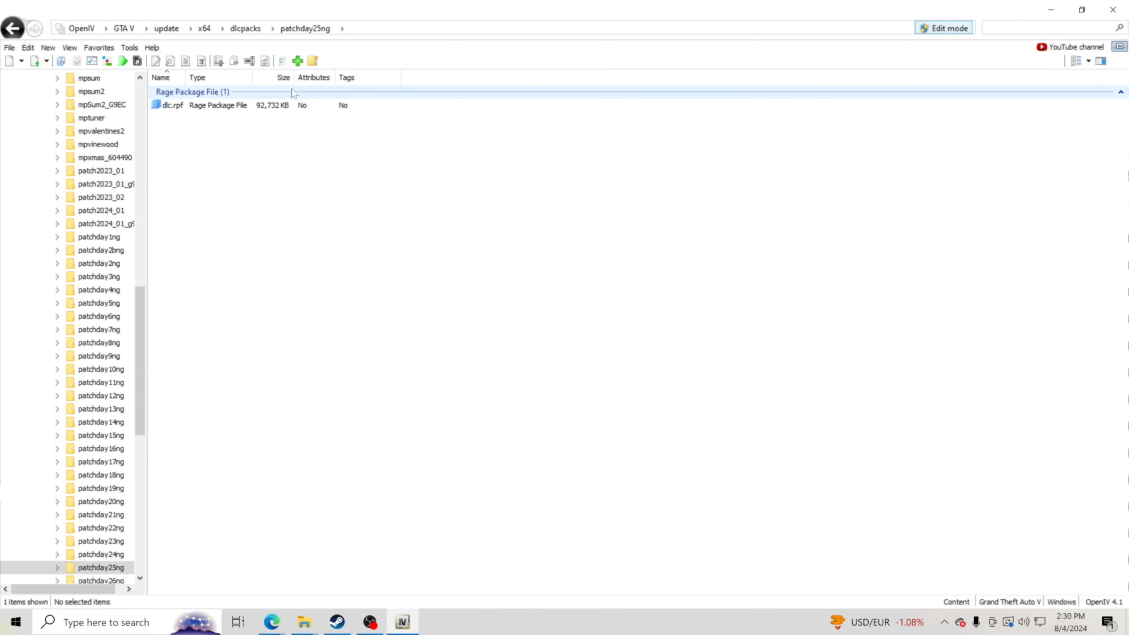
{"action": "double_click", "coordinate": [172, 104]}
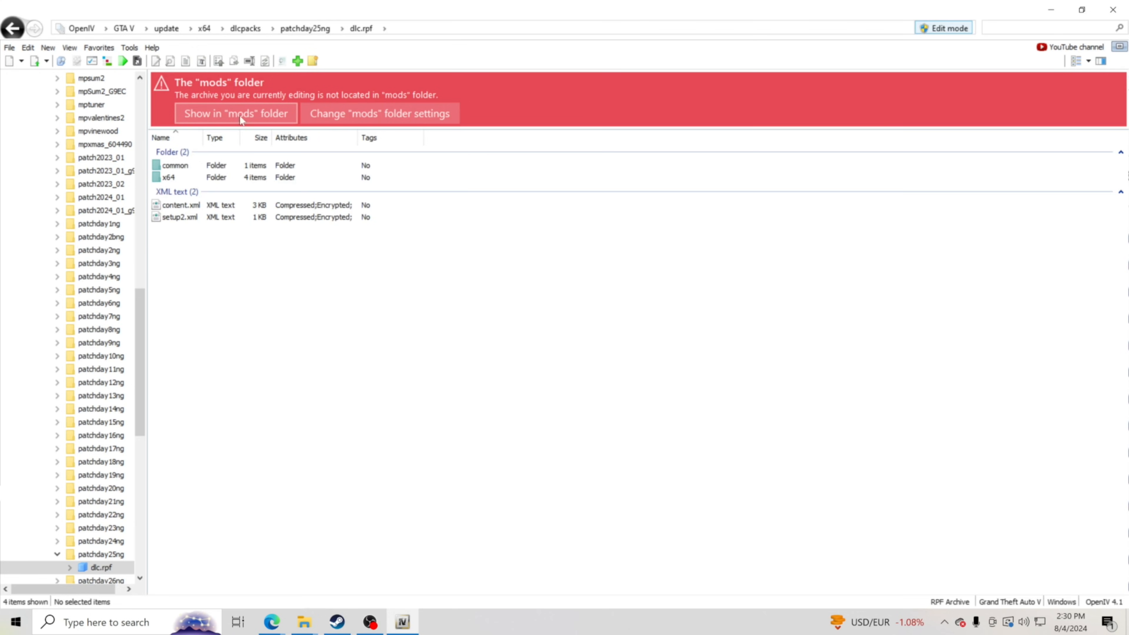
{"action": "mouse_move", "coordinate": [231, 113]}
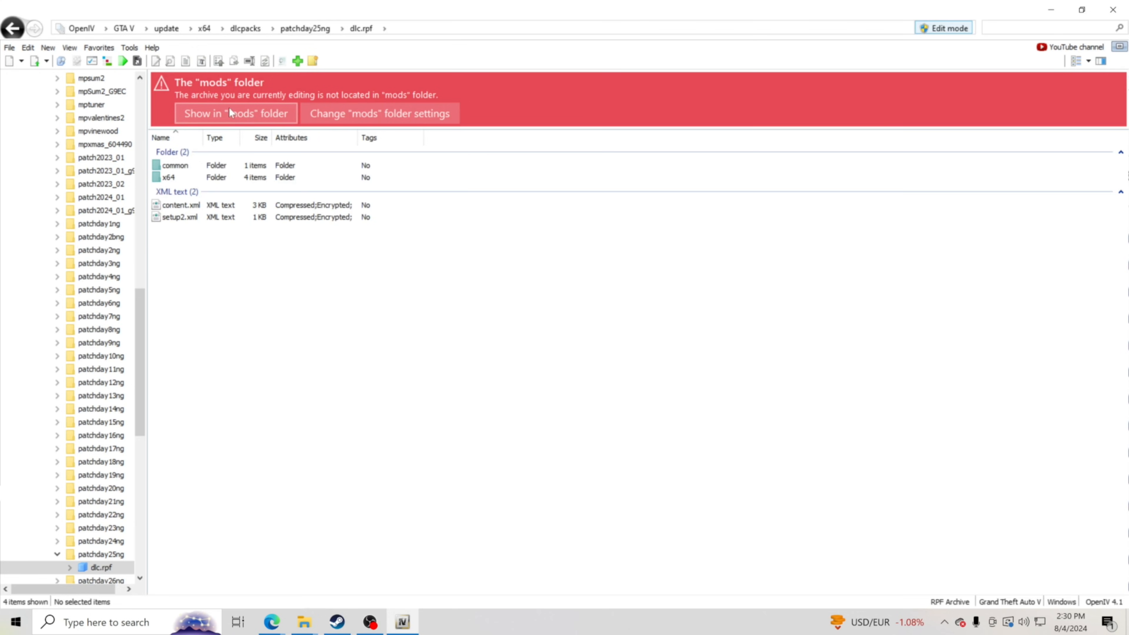
{"action": "left_click", "coordinate": [235, 113]}
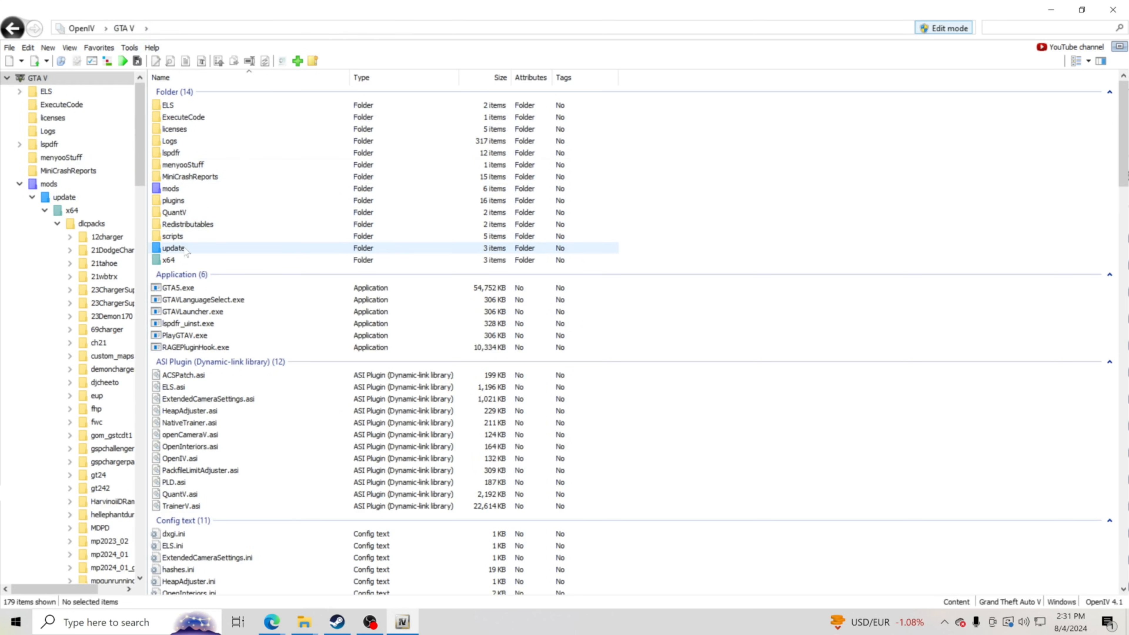
{"action": "left_click", "coordinate": [173, 247]}
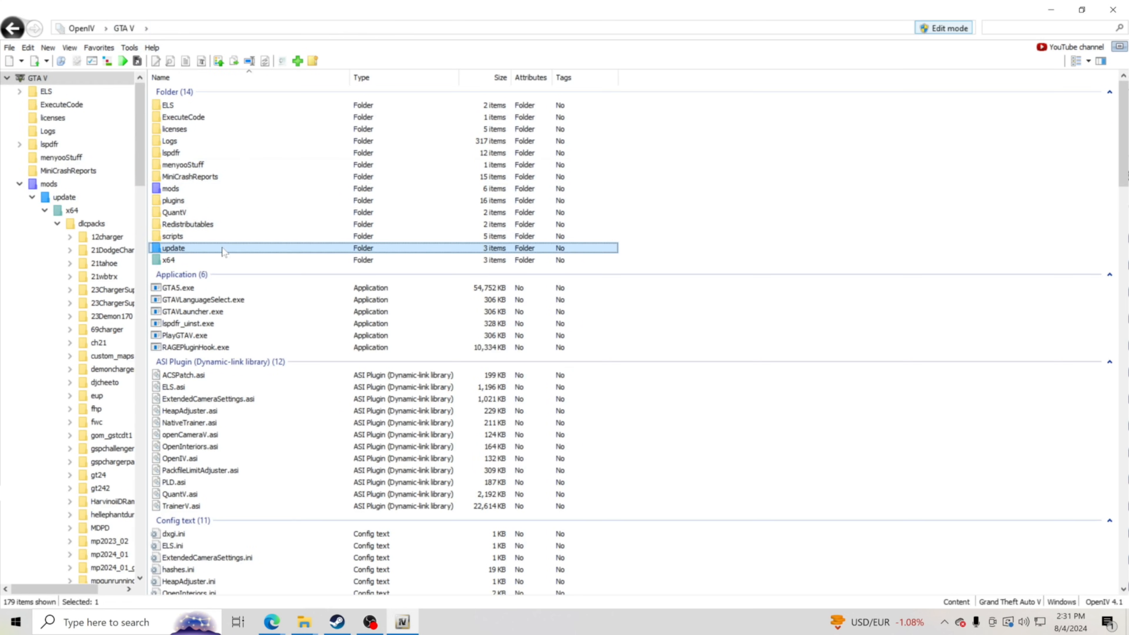
{"action": "double_click", "coordinate": [172, 248]}
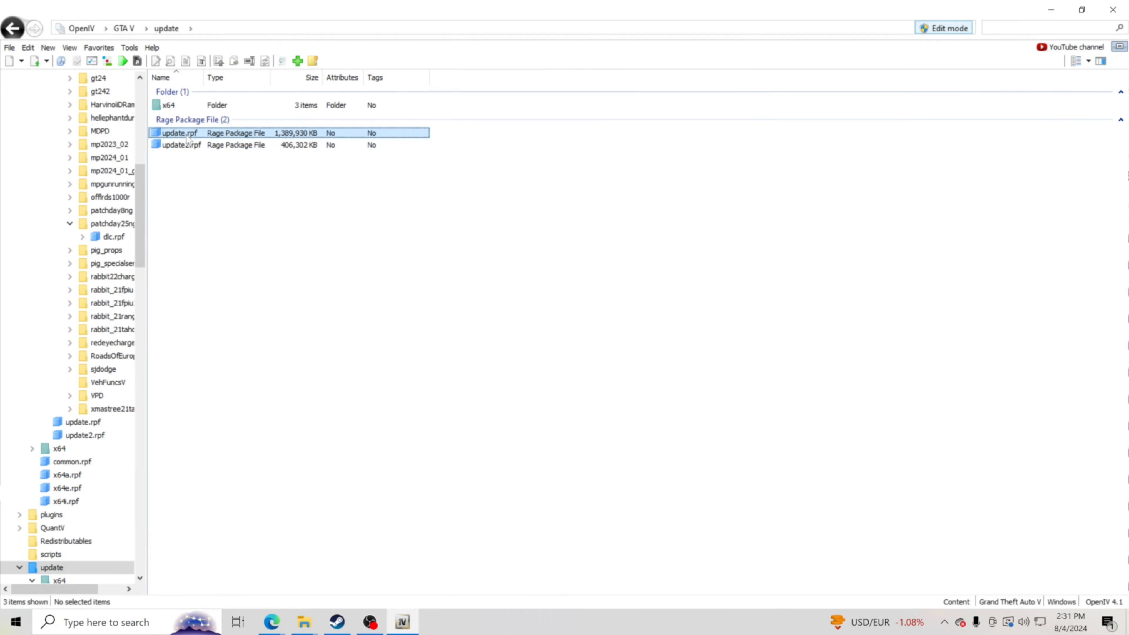
{"action": "double_click", "coordinate": [179, 133]}
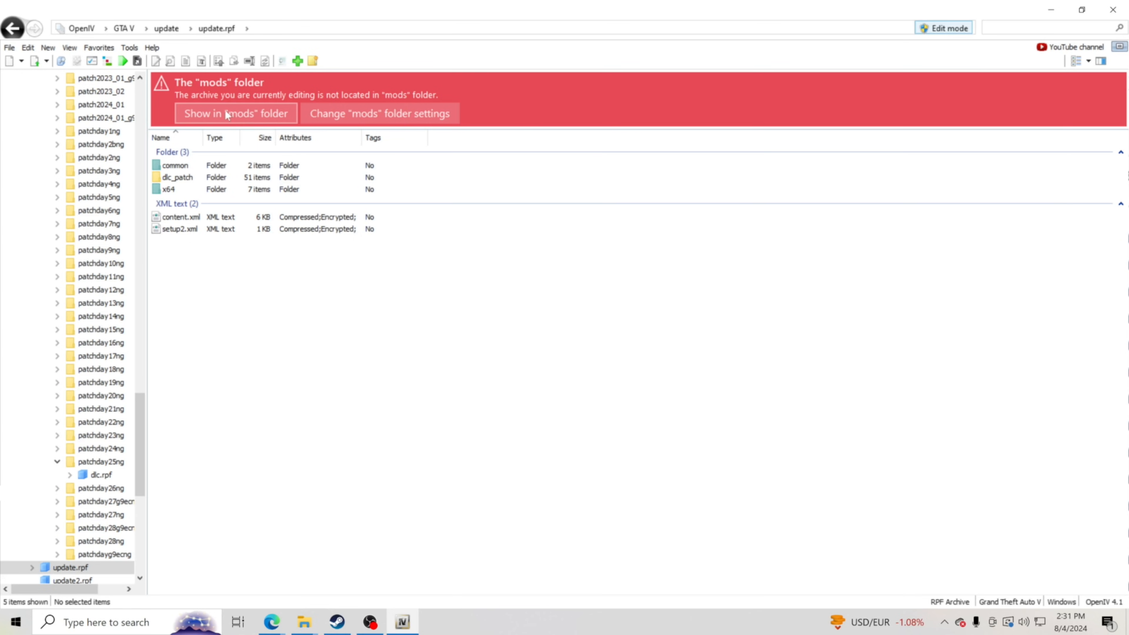
{"action": "mouse_move", "coordinate": [233, 128]}
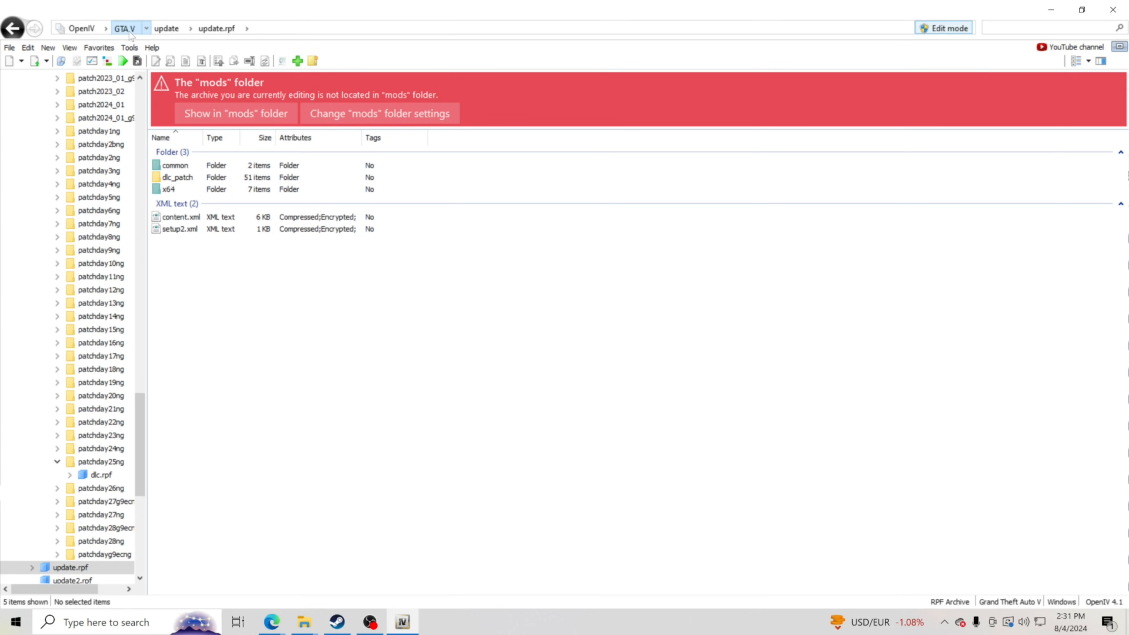
{"action": "left_click", "coordinate": [124, 28]}
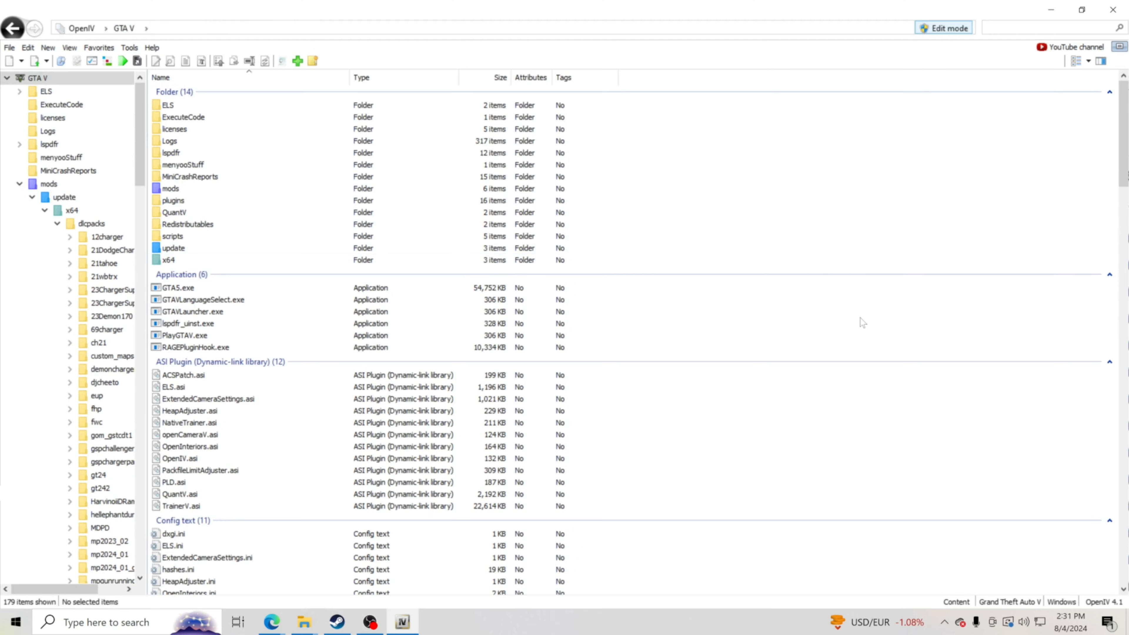
{"action": "mouse_move", "coordinate": [930, 59]}
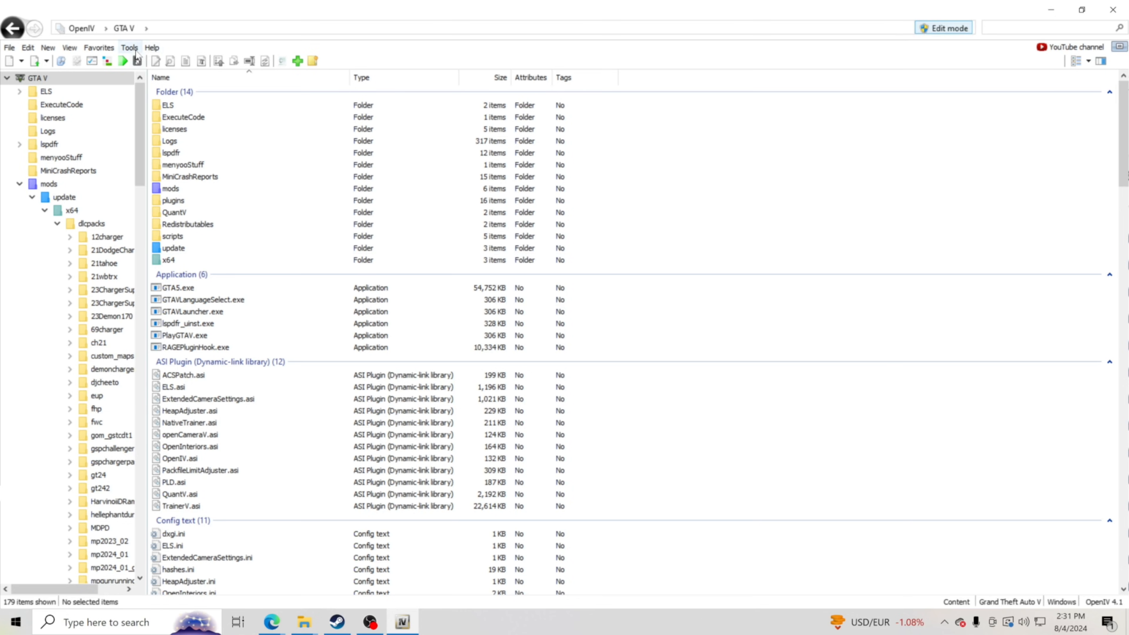
{"action": "left_click", "coordinate": [129, 47]}
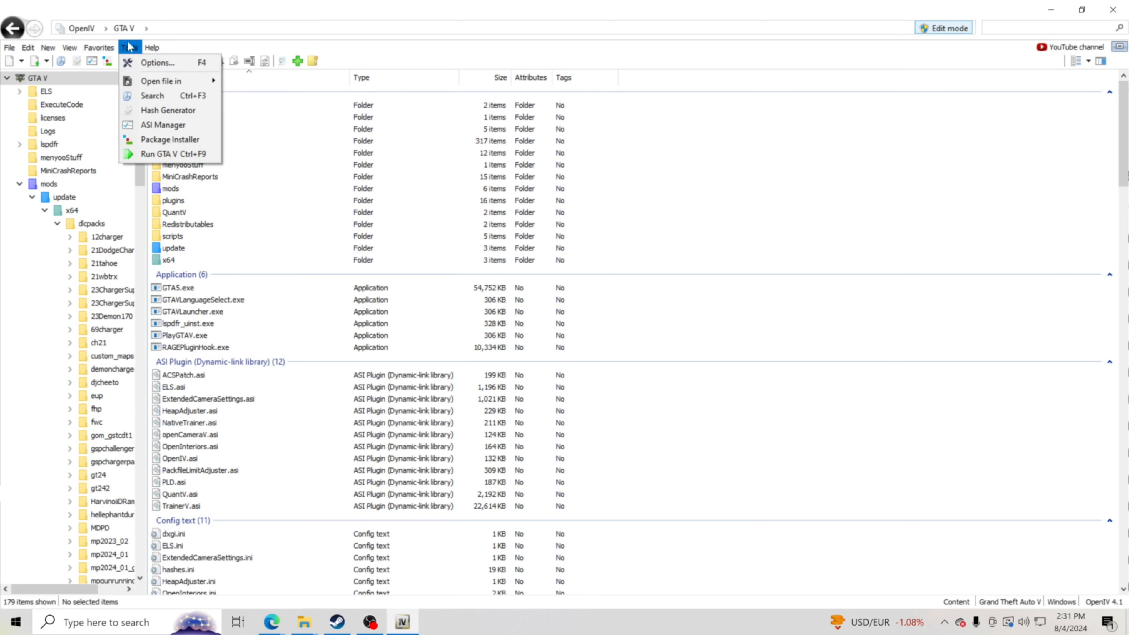
{"action": "mouse_move", "coordinate": [969, 79]}
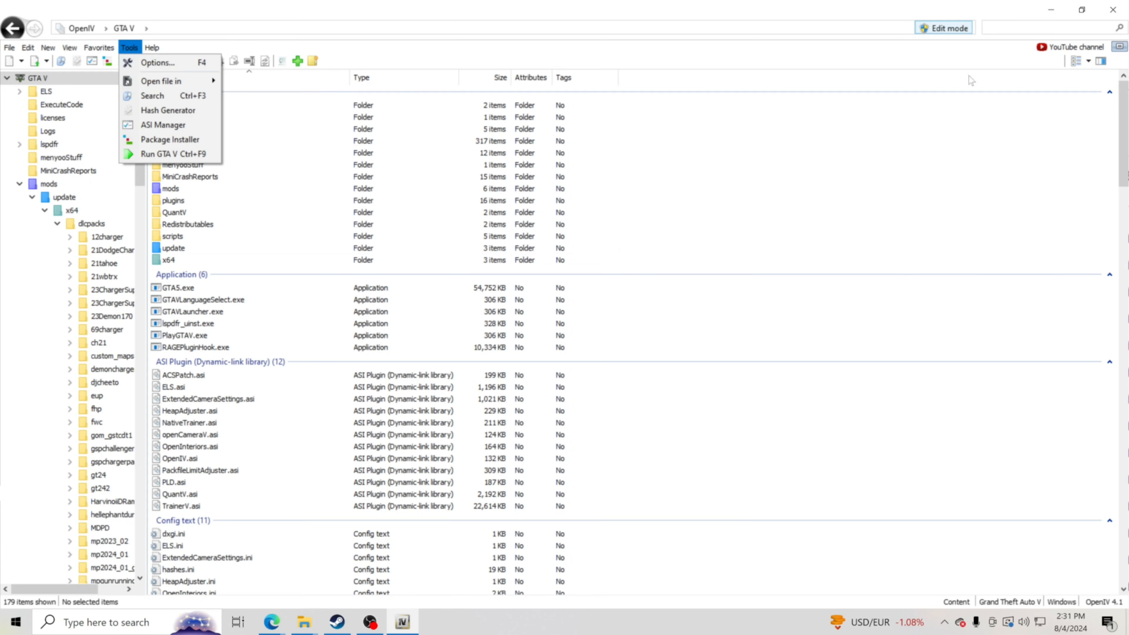
{"action": "left_click", "coordinate": [823, 102]}
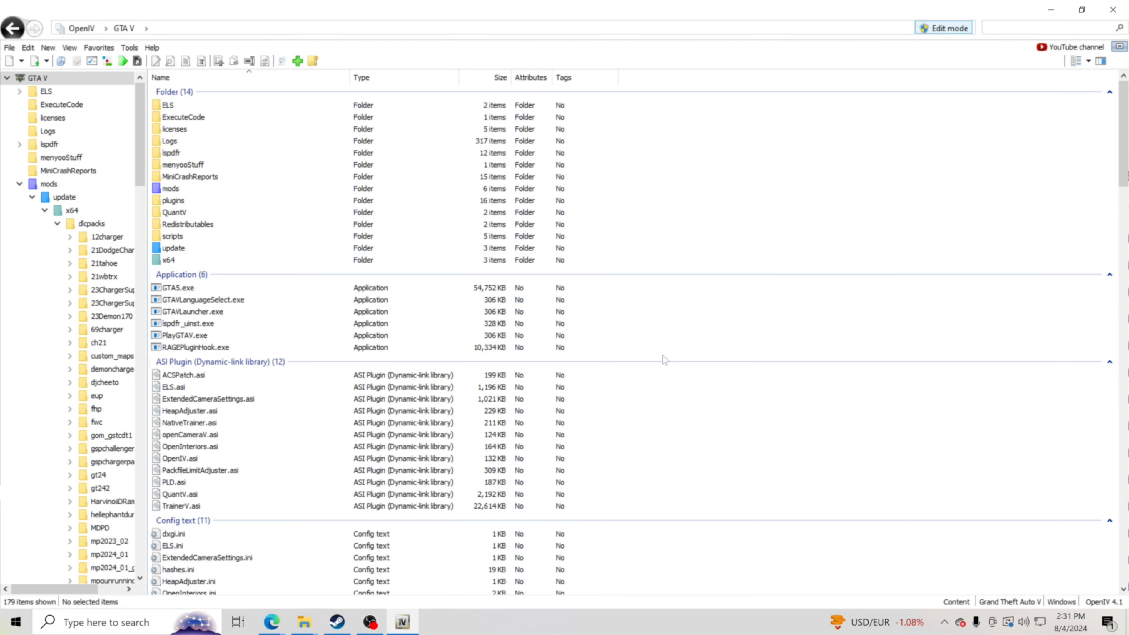
{"action": "mouse_move", "coordinate": [679, 386]}
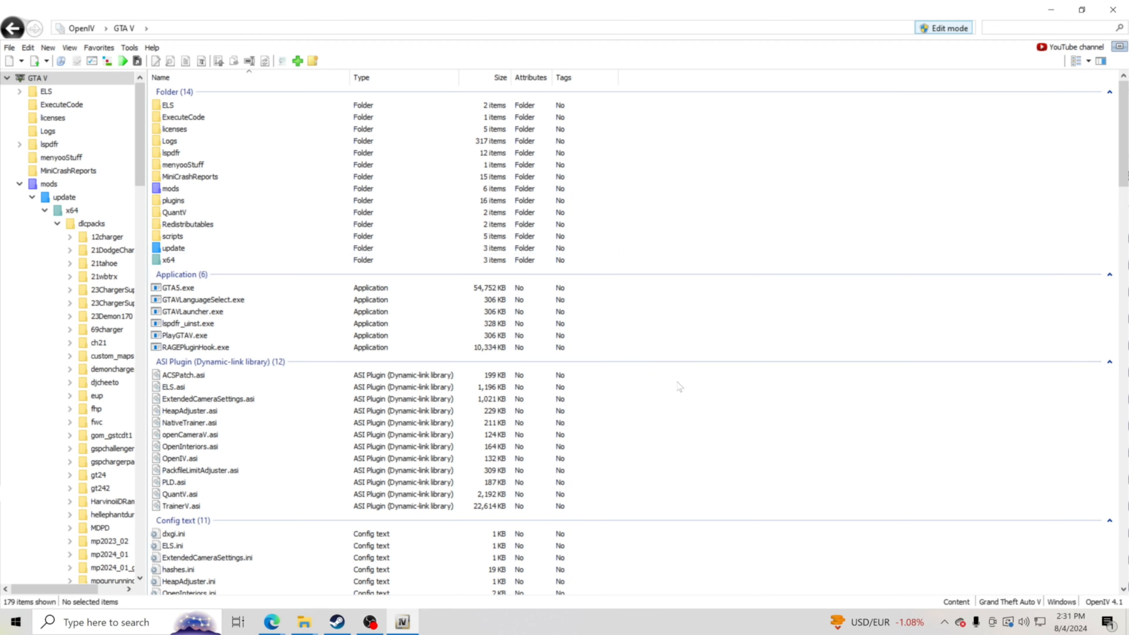